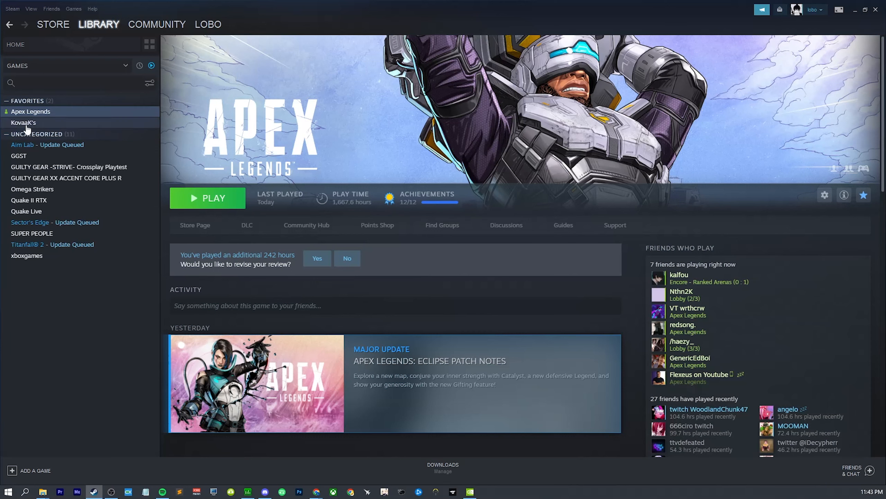
- Review Apex Legends' Properties in the Steam library and close them again
{"action": "right_click", "coordinate": [31, 111]}
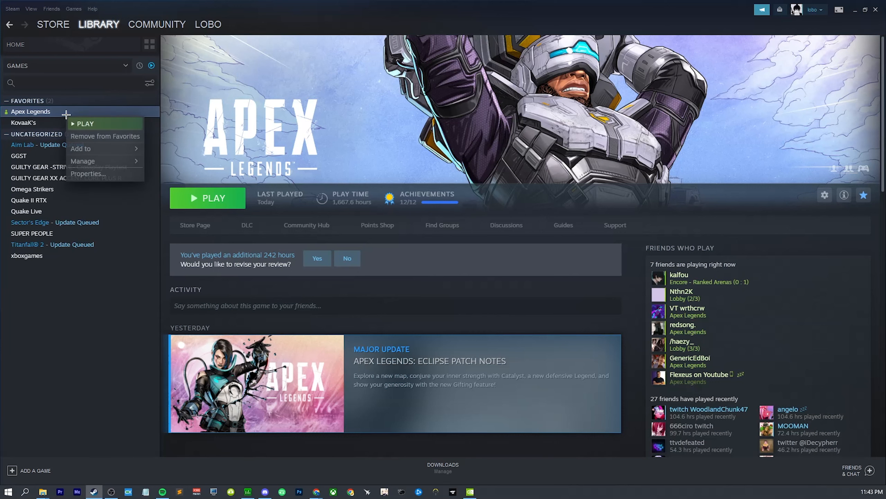
{"action": "left_click", "coordinate": [88, 173]}
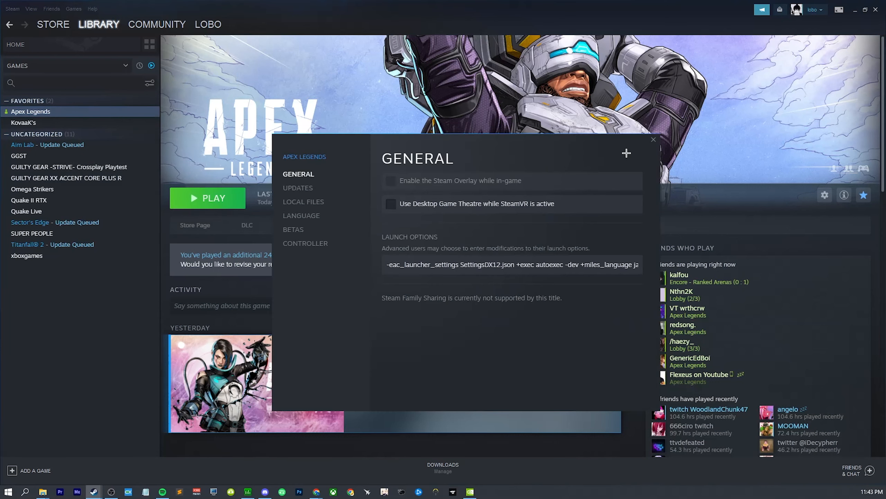
{"action": "left_click", "coordinate": [653, 140]}
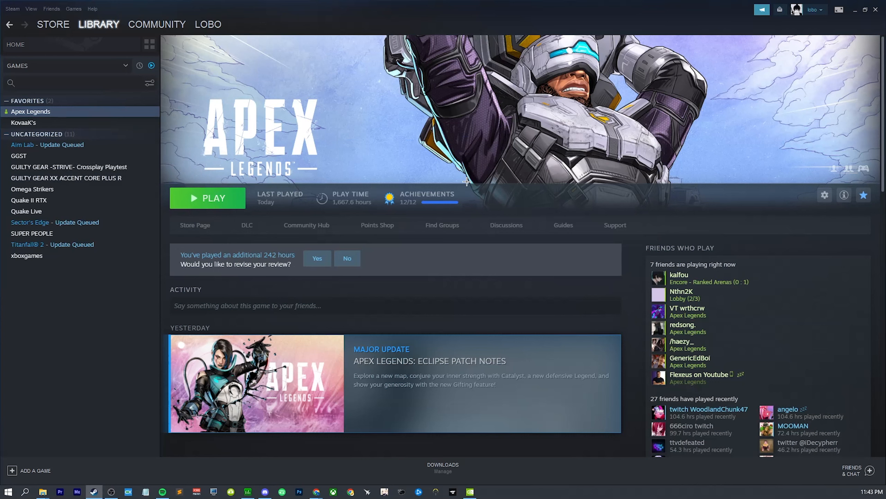
{"action": "mouse_move", "coordinate": [426, 148]}
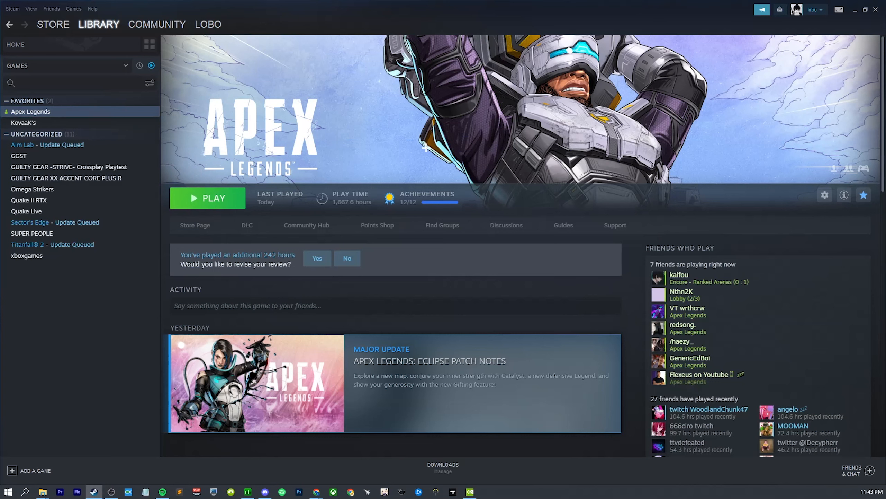
{"action": "mouse_move", "coordinate": [376, 149]}
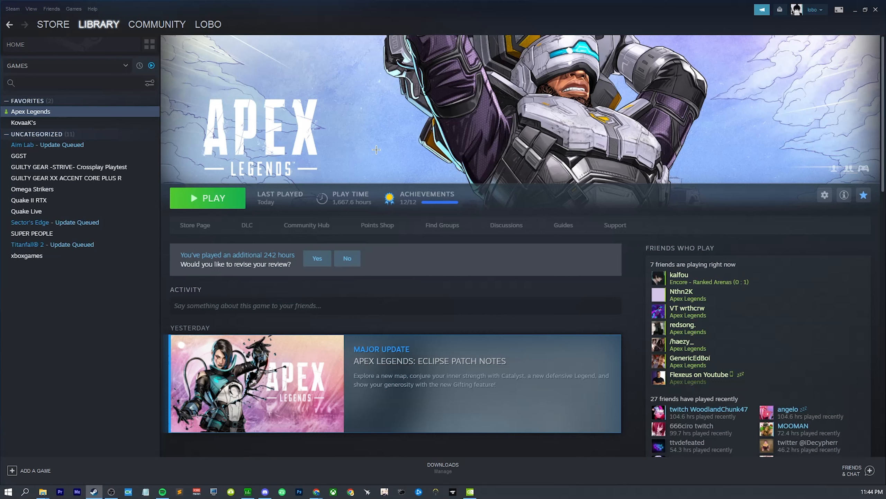
{"action": "mouse_move", "coordinate": [363, 154]}
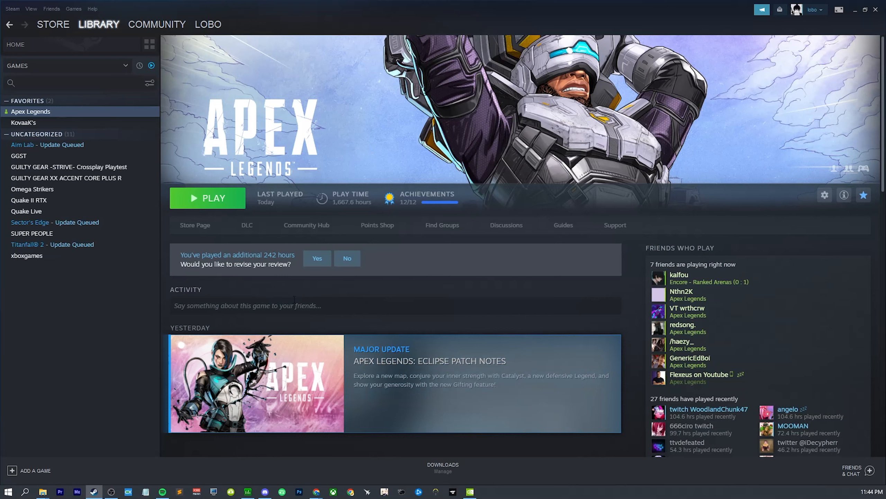
{"action": "mouse_move", "coordinate": [412, 161]}
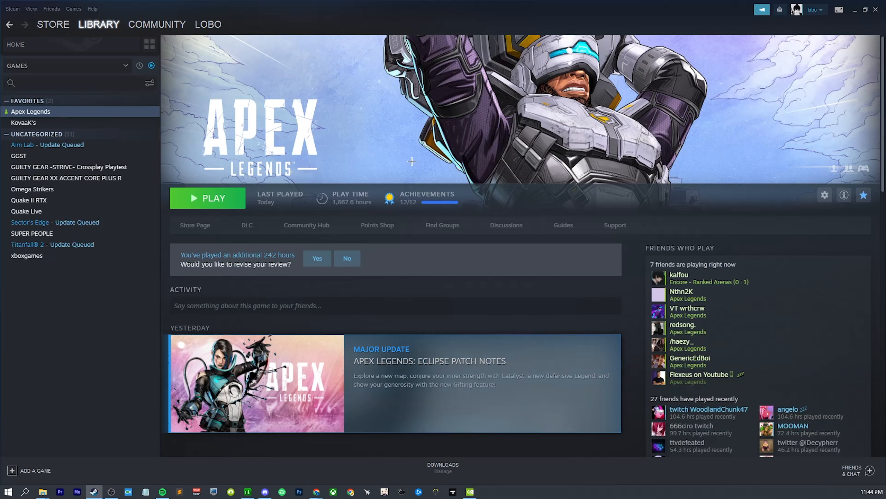
{"action": "mouse_move", "coordinate": [551, 189]}
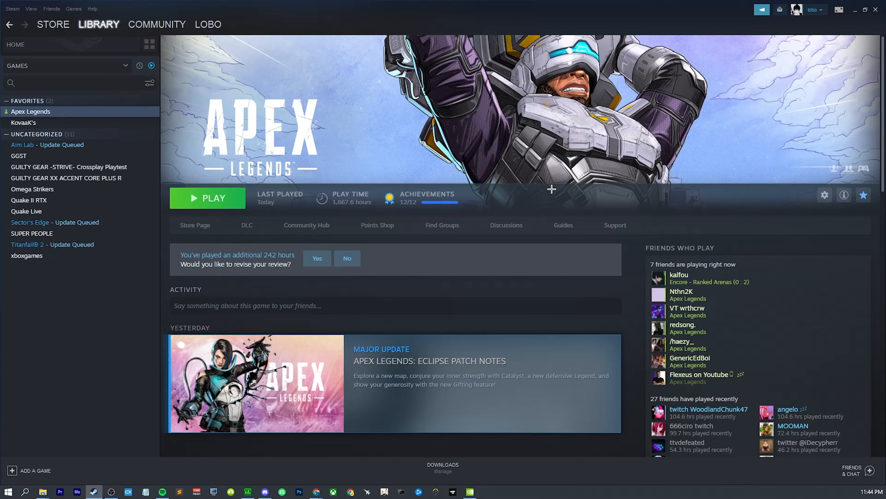
{"action": "mouse_move", "coordinate": [612, 276]}
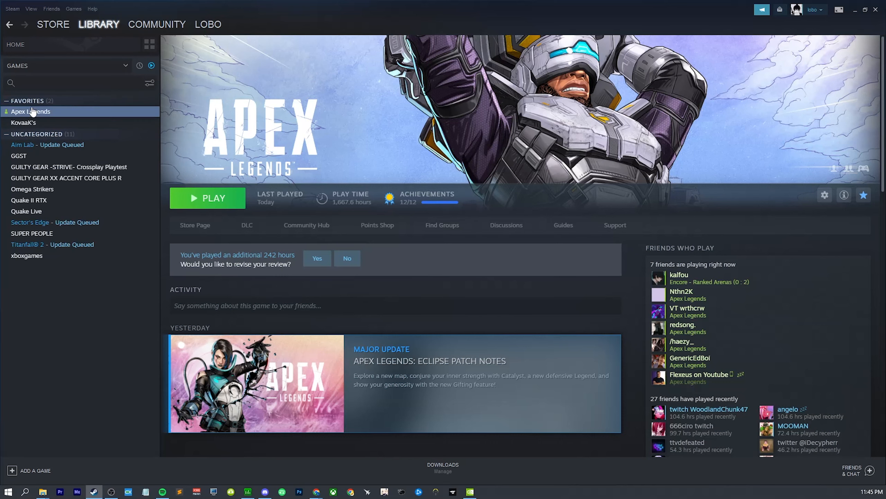
- Append +building_cubemaps "1" to Apex Legends' launch options
{"action": "right_click", "coordinate": [31, 112]}
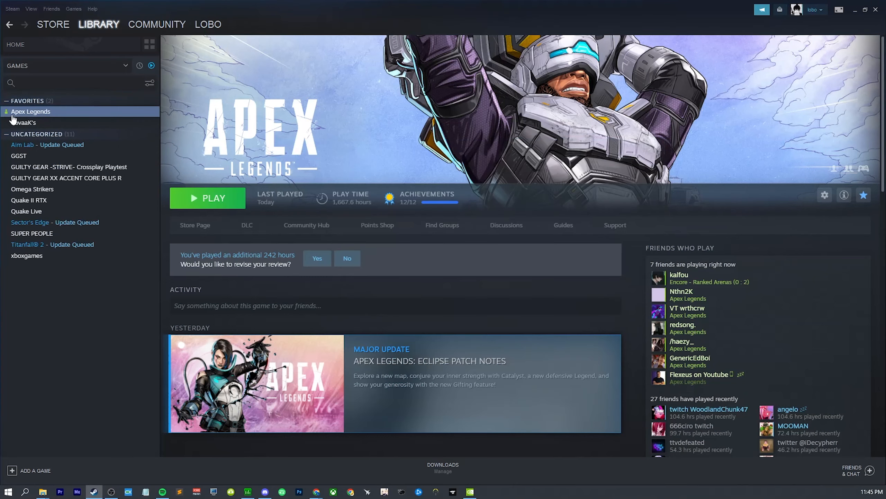
{"action": "left_click", "coordinate": [825, 194]}
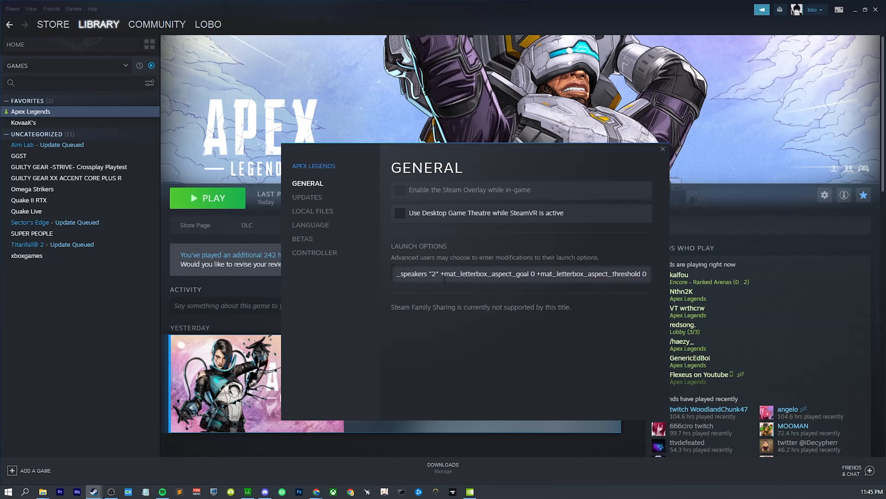
{"action": "type", "text": "+building_cubemaps \"1\""}
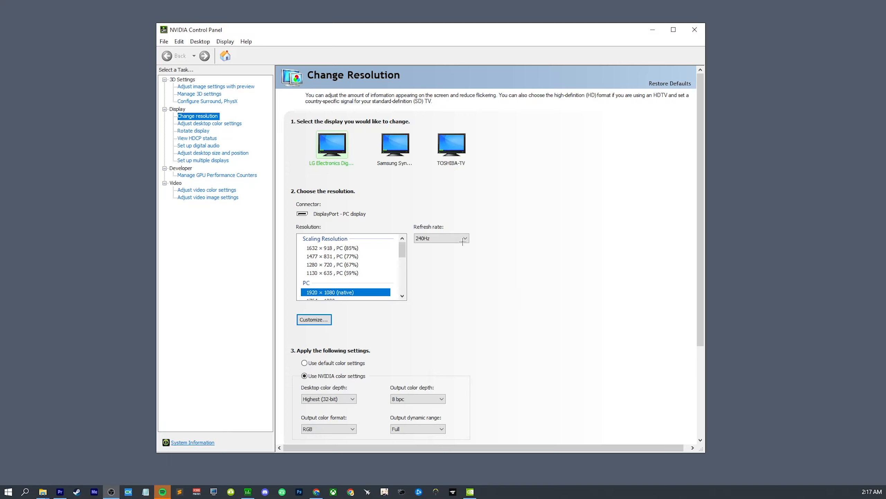
{"action": "mouse_move", "coordinate": [422, 261]}
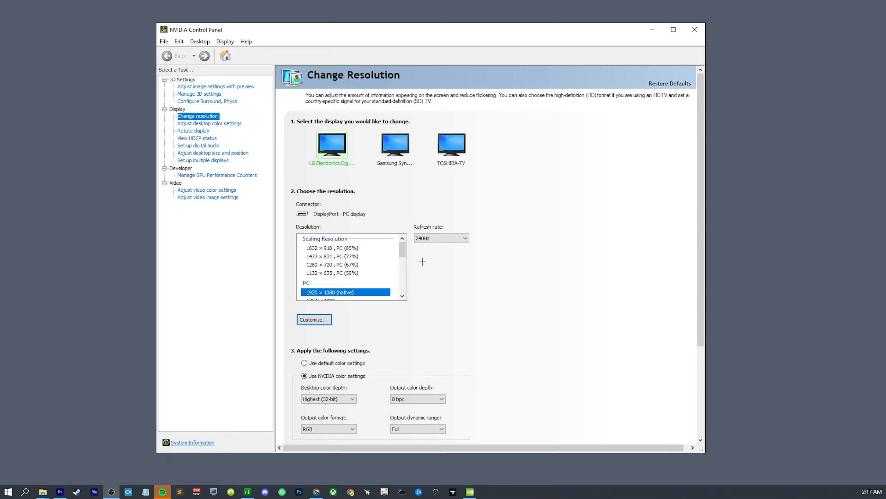
{"action": "scroll", "scroll_direction": "down", "scroll_amount": 3}
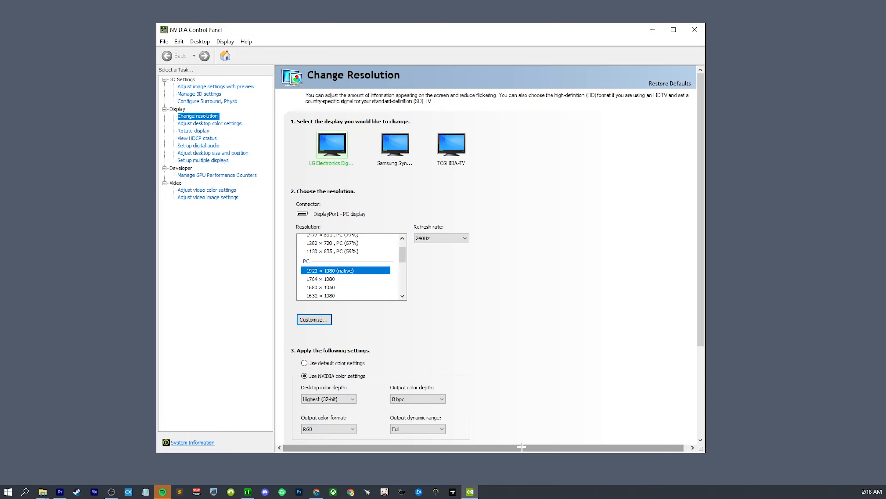
{"action": "mouse_move", "coordinate": [532, 324]}
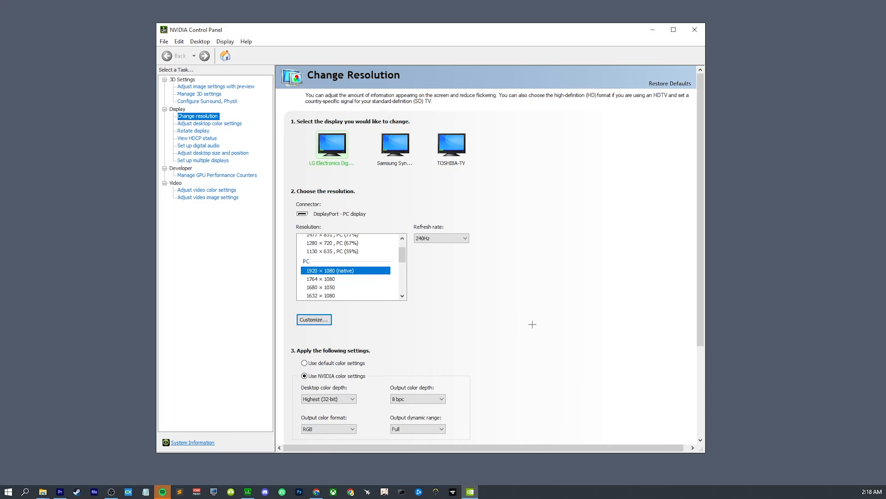
{"action": "mouse_move", "coordinate": [573, 338]}
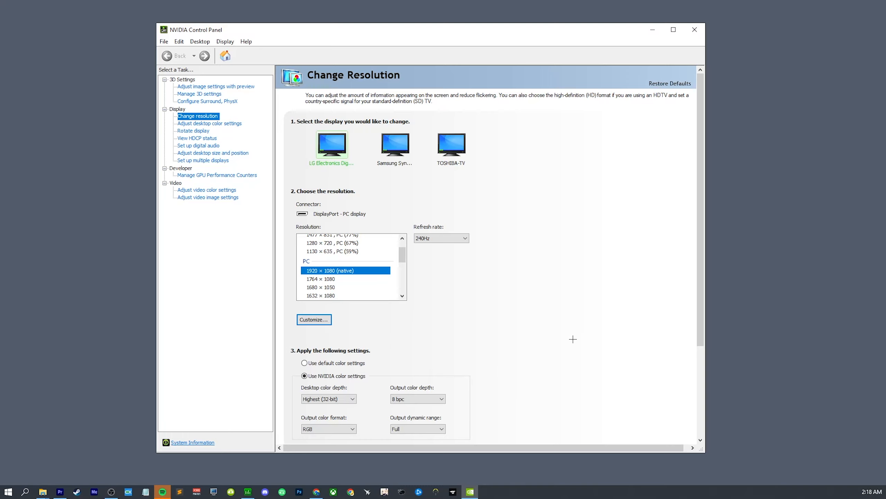
{"action": "mouse_move", "coordinate": [468, 277]}
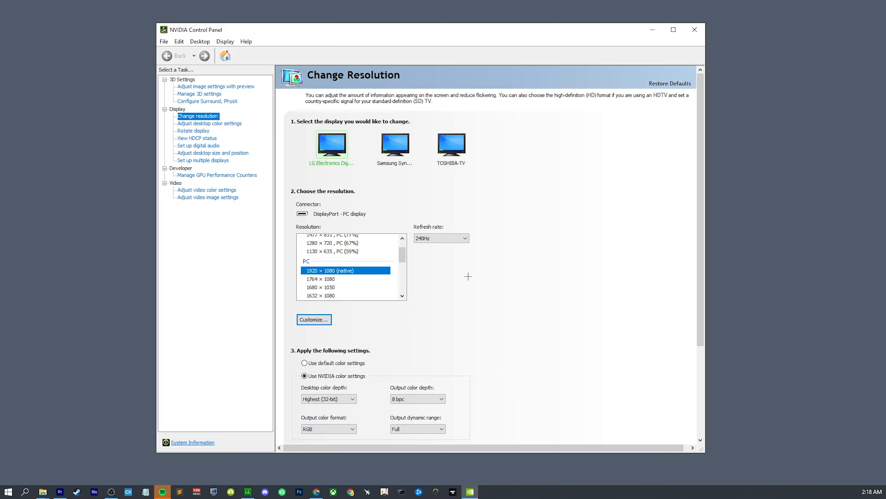
{"action": "scroll", "scroll_direction": "down", "scroll_amount": 3}
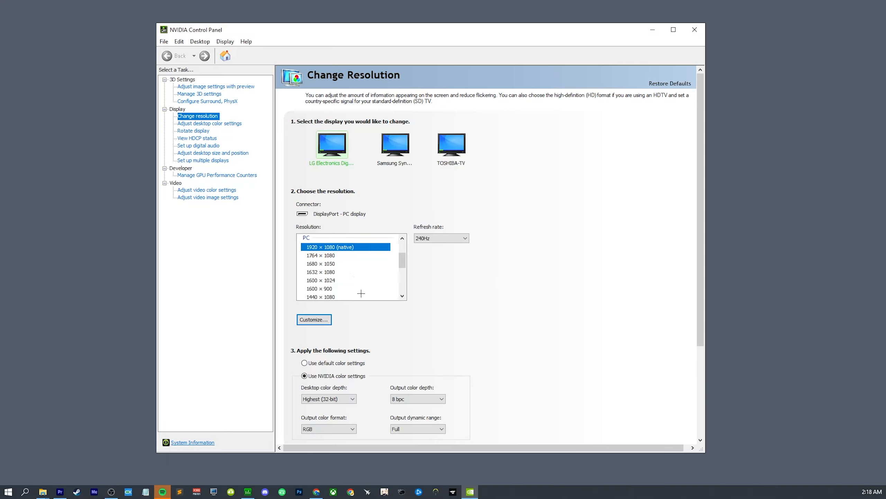
{"action": "mouse_move", "coordinate": [360, 296]}
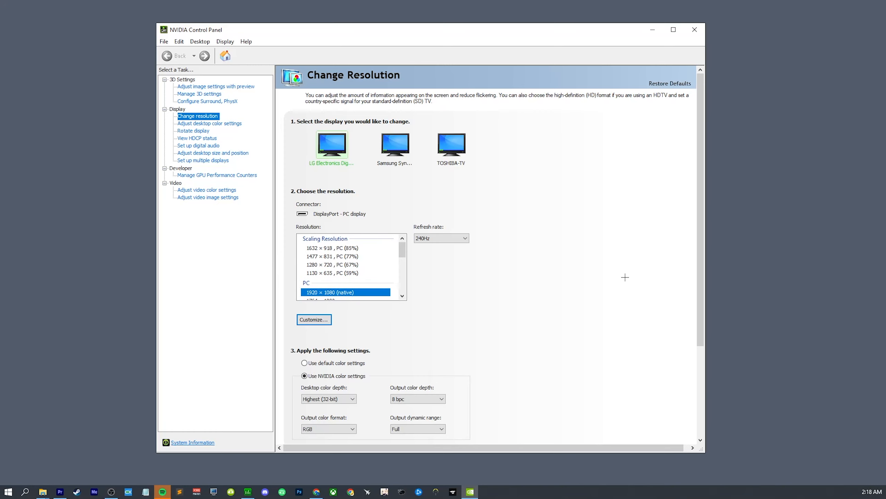
{"action": "mouse_move", "coordinate": [208, 100]}
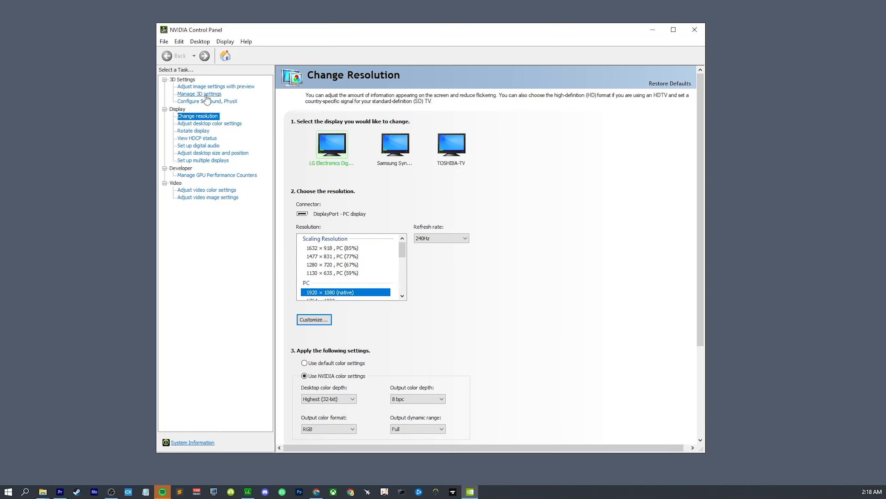
- Add Apex Legends from recently used programs as a customised program in Manage 3D Settings
{"action": "left_click", "coordinate": [199, 93]}
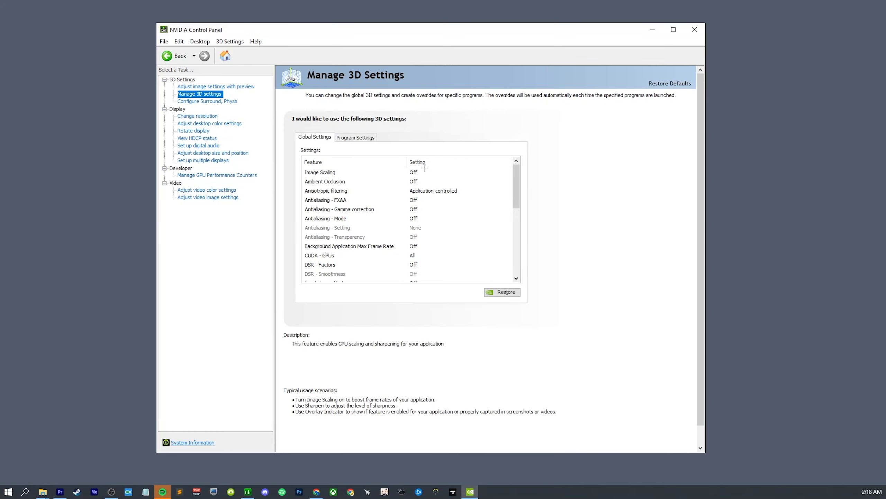
{"action": "left_click", "coordinate": [320, 171]}
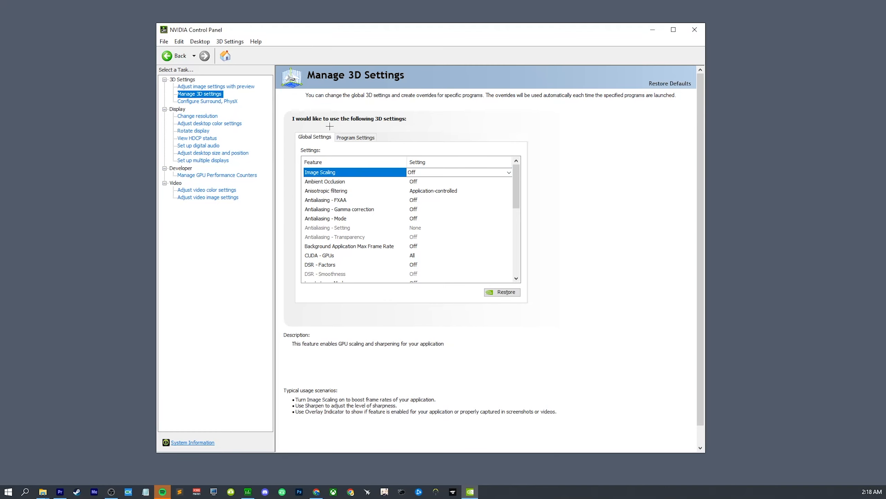
{"action": "left_click", "coordinate": [355, 136]}
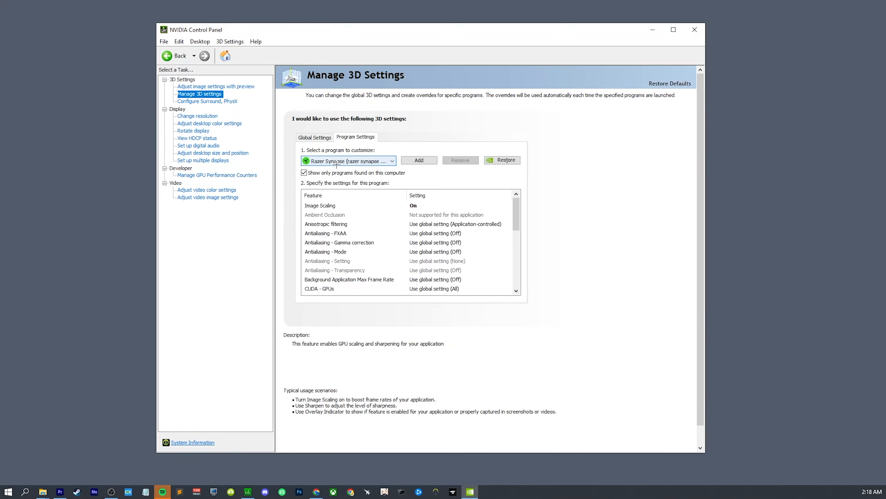
{"action": "left_click", "coordinate": [391, 160]}
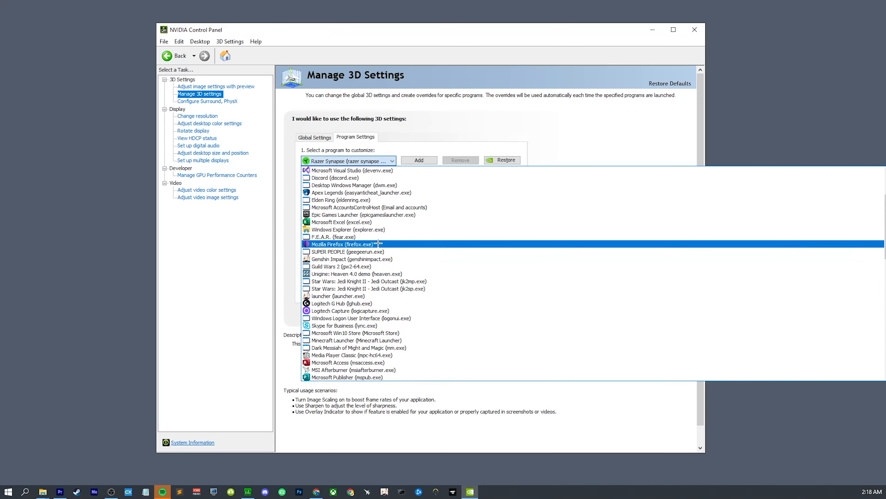
{"action": "left_click", "coordinate": [342, 244]}
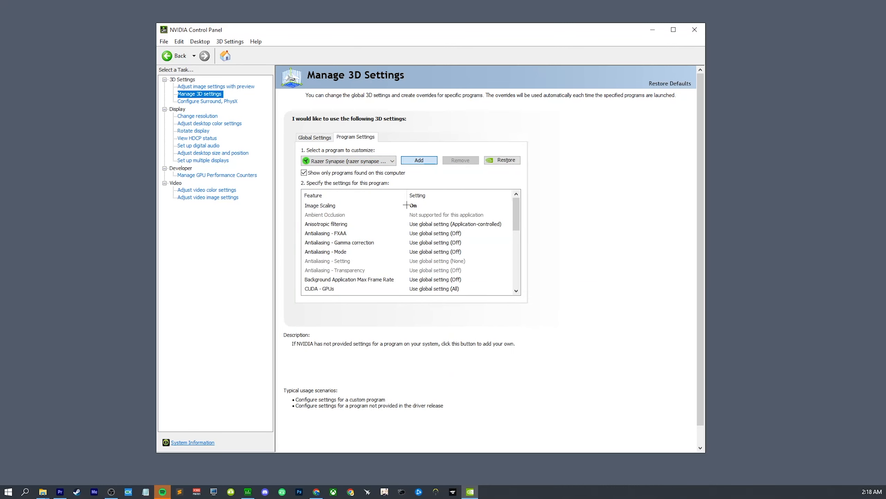
{"action": "left_click", "coordinate": [418, 160]}
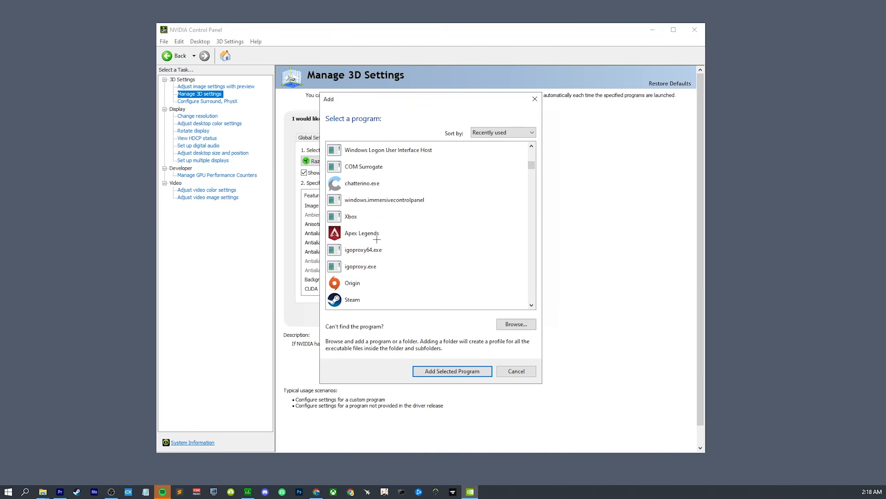
{"action": "left_click", "coordinate": [452, 371]}
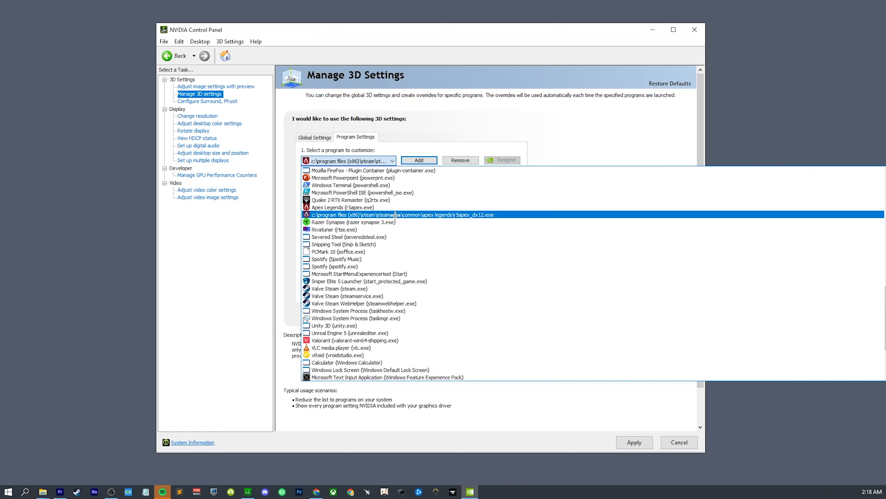
- Dismiss a second add-program picker and choose the r5apex_dx12.exe profile
{"action": "left_click", "coordinate": [418, 160]}
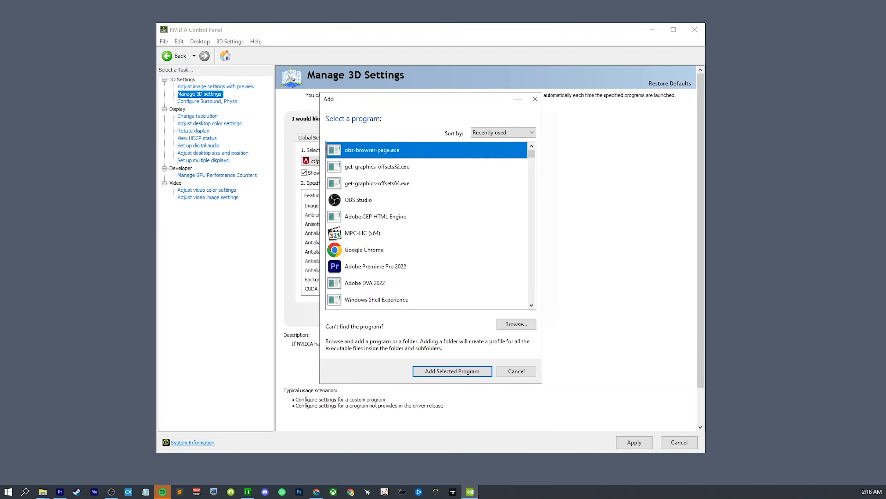
{"action": "left_click", "coordinate": [515, 371]}
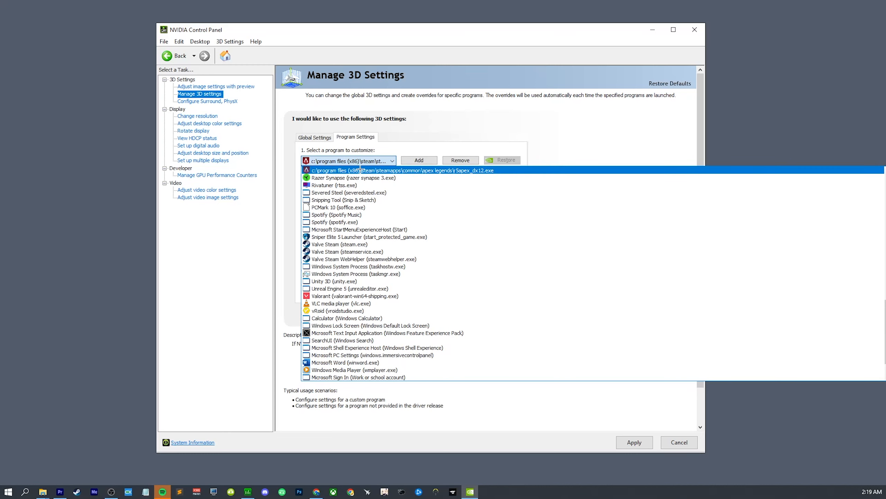
{"action": "left_click", "coordinate": [401, 170]}
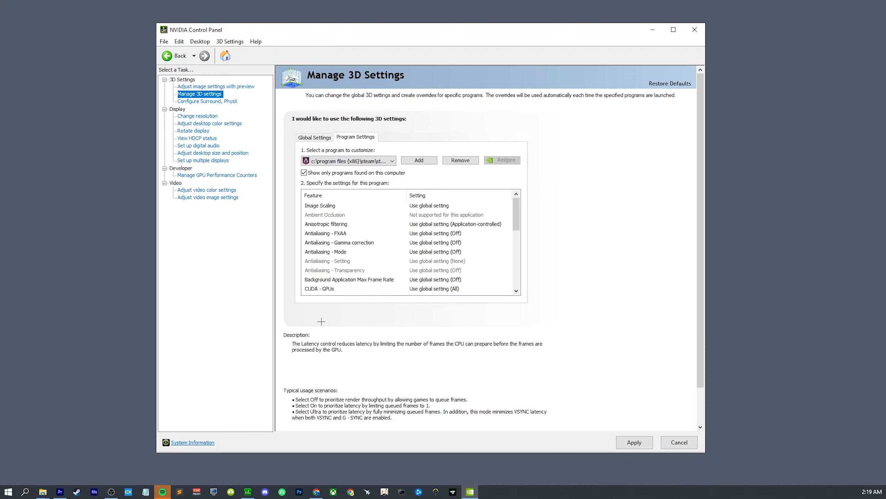
{"action": "left_click", "coordinate": [345, 160]}
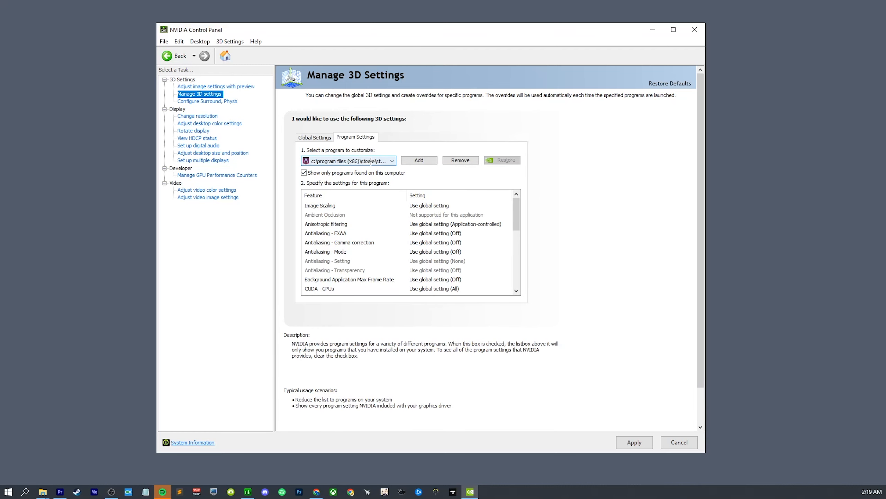
{"action": "left_click", "coordinate": [392, 161]}
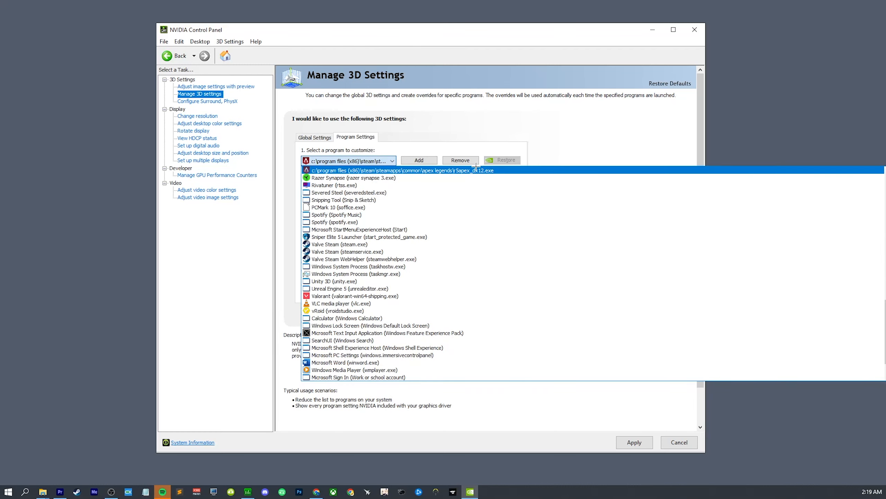
- Keep the DirectX 12 profile selected, review global 3D settings, then go to Change resolution
{"action": "left_click", "coordinate": [348, 192]}
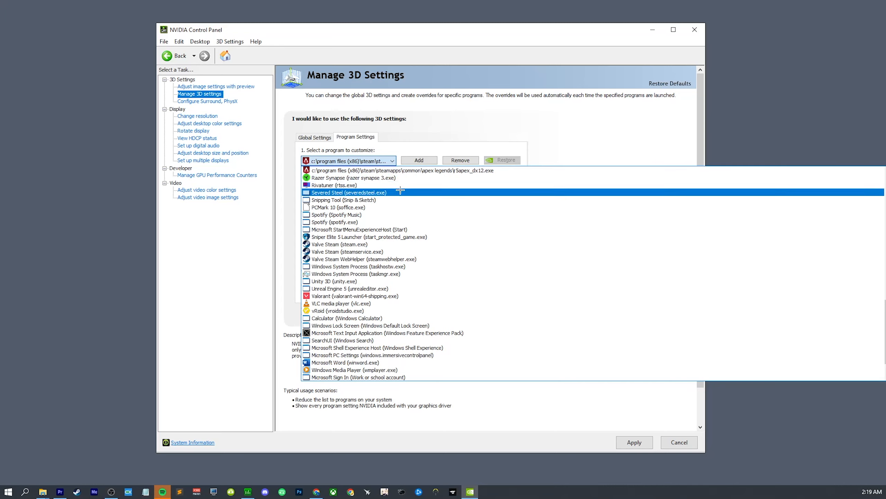
{"action": "left_click", "coordinate": [402, 170]}
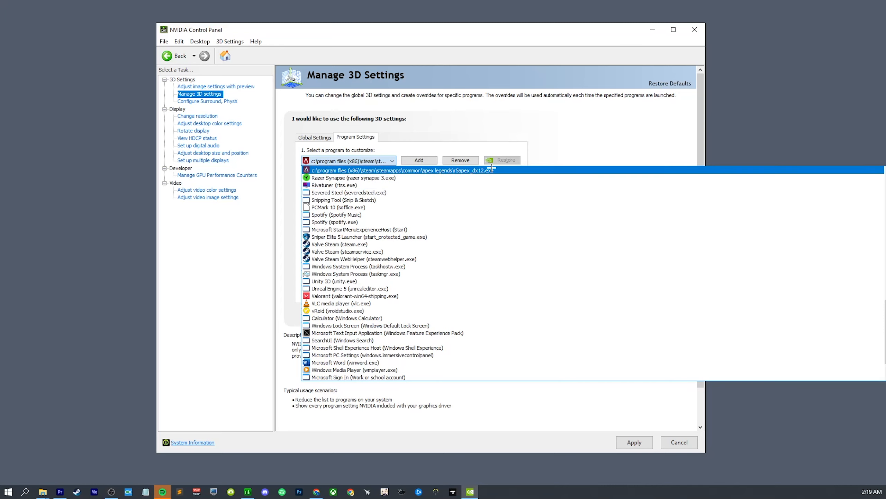
{"action": "left_click", "coordinate": [403, 170]}
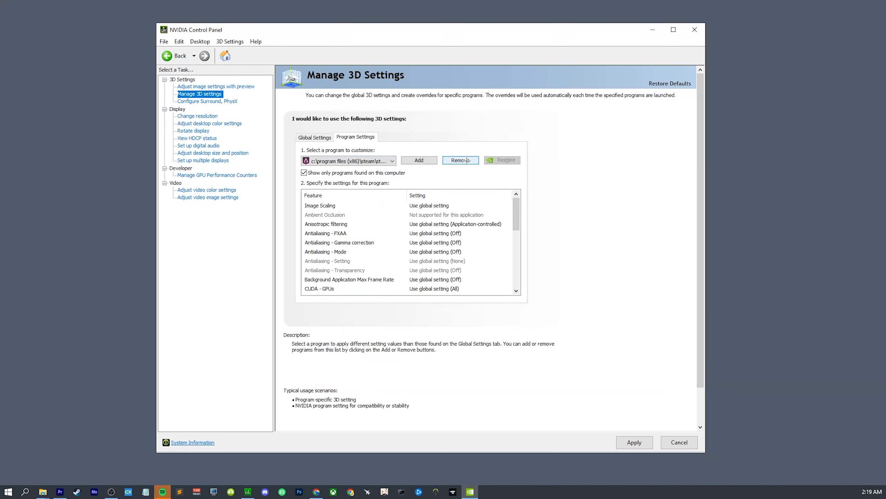
{"action": "left_click", "coordinate": [320, 206]}
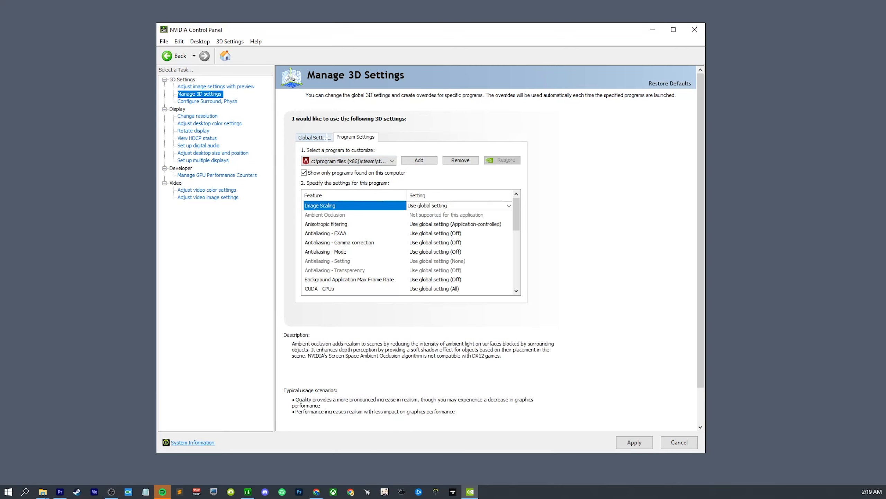
{"action": "left_click", "coordinate": [314, 137]}
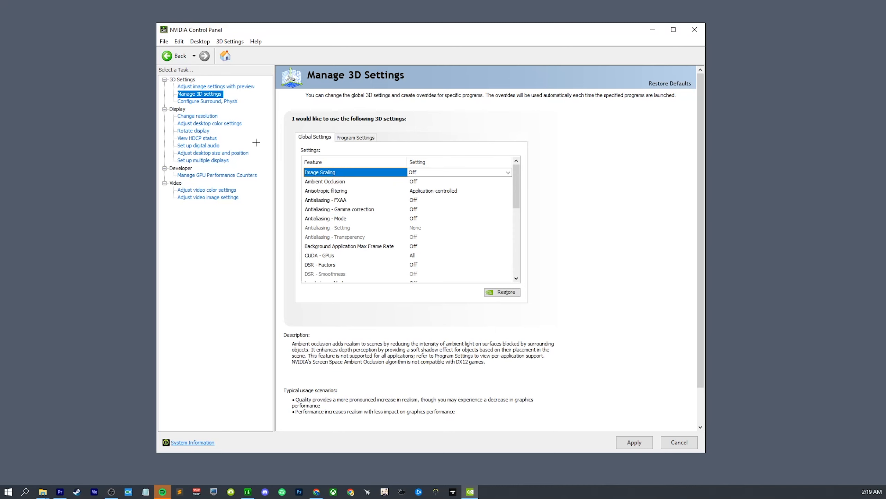
{"action": "left_click", "coordinate": [197, 116]}
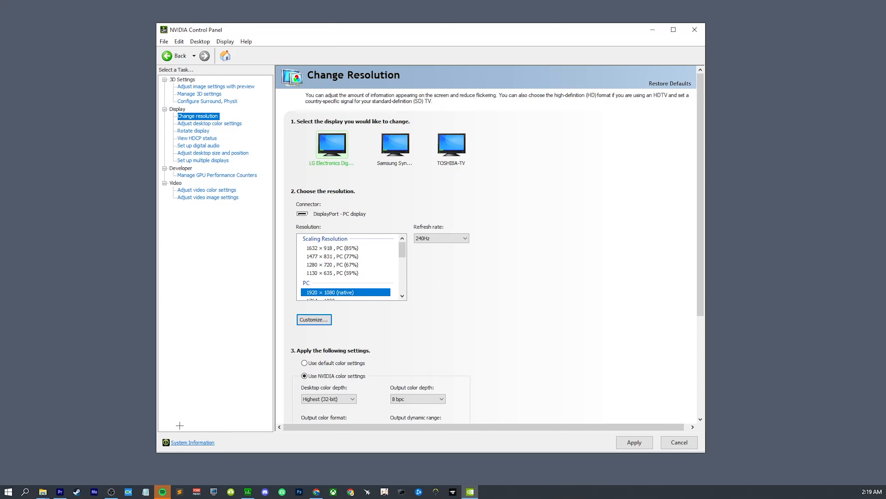
{"action": "mouse_move", "coordinate": [590, 370]}
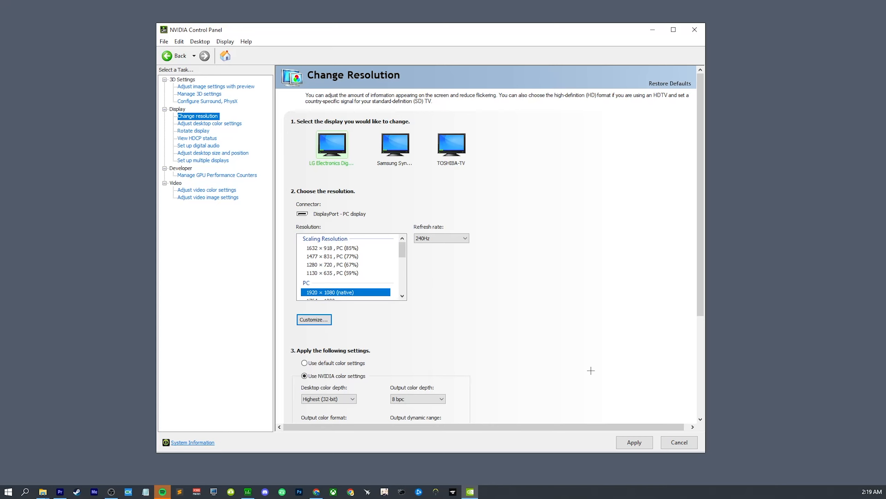
{"action": "mouse_move", "coordinate": [599, 370]}
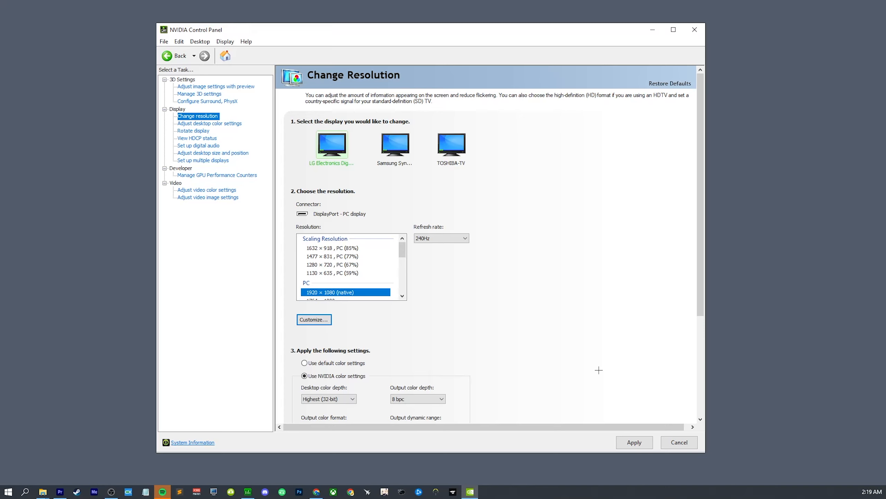
{"action": "mouse_move", "coordinate": [676, 374]}
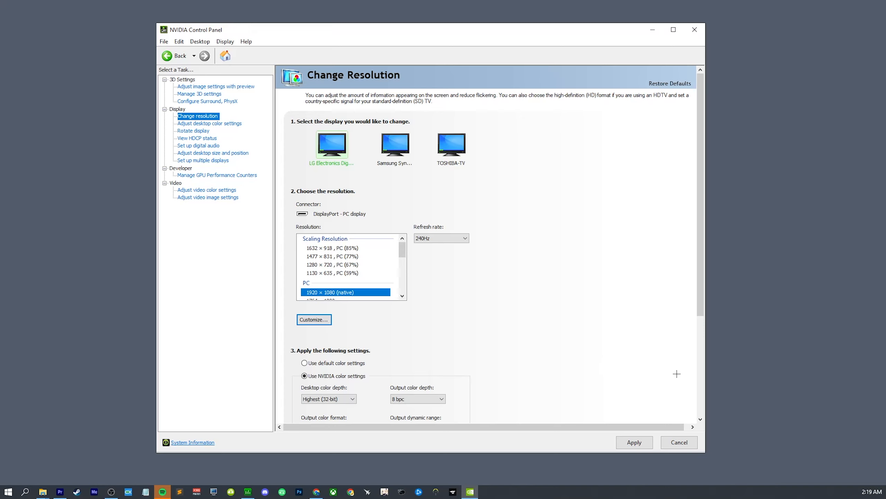
{"action": "mouse_move", "coordinate": [695, 36]}
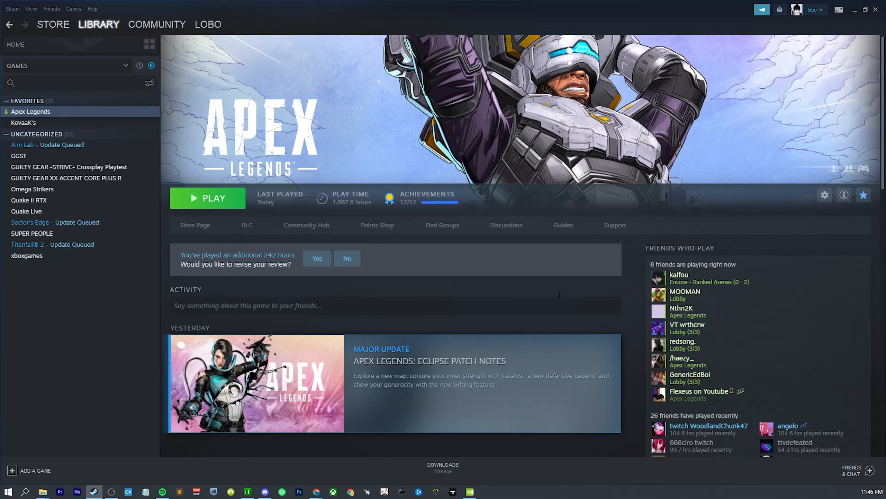
- Edit videoconfig.txt from Saved Games\Respawn\Apex\local in Notepad
{"action": "left_click", "coordinate": [42, 490]}
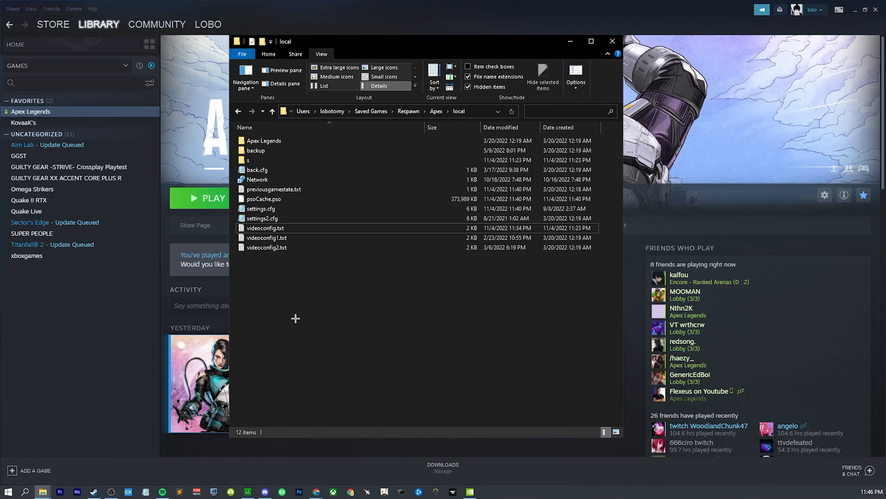
{"action": "mouse_move", "coordinate": [624, 308]}
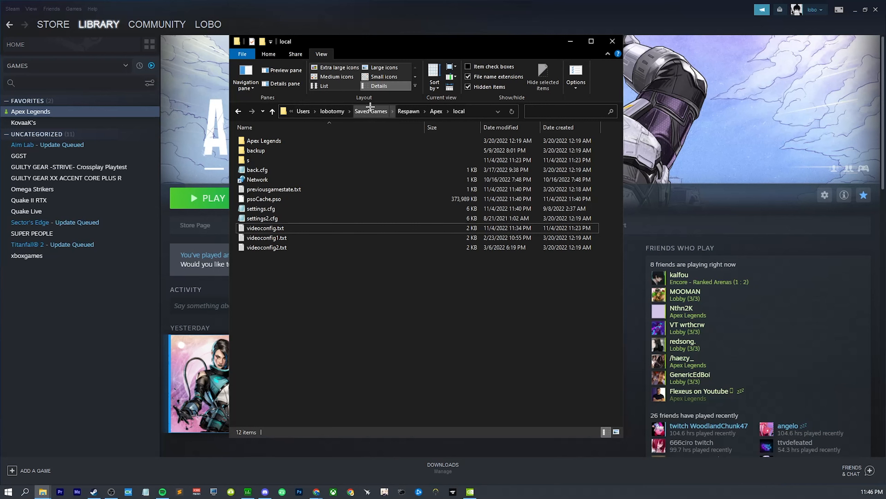
{"action": "left_click", "coordinate": [263, 198]}
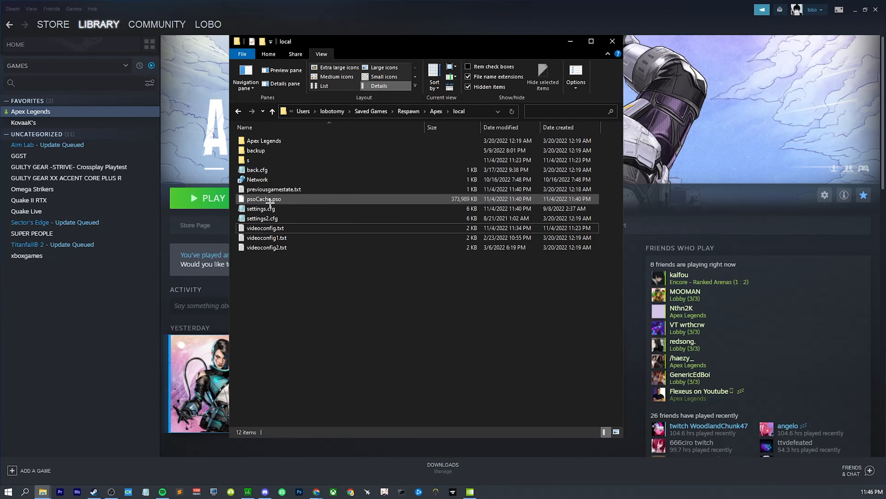
{"action": "right_click", "coordinate": [266, 227]}
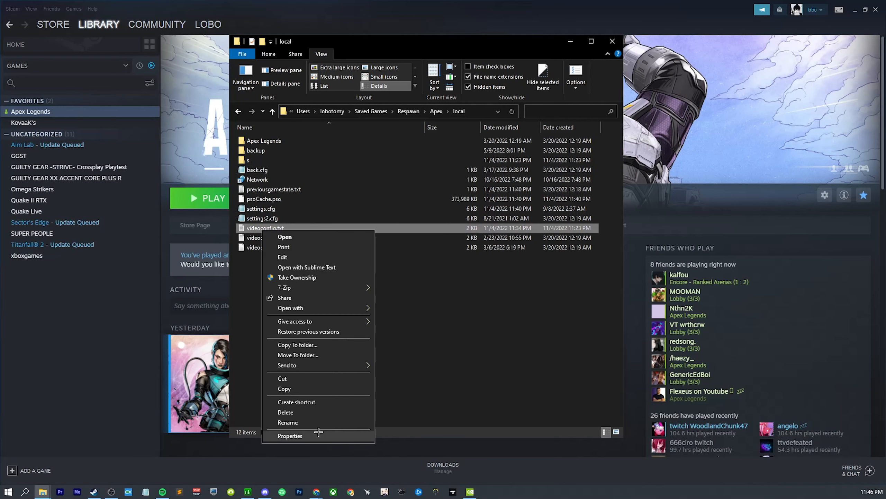
{"action": "left_click", "coordinate": [290, 435]}
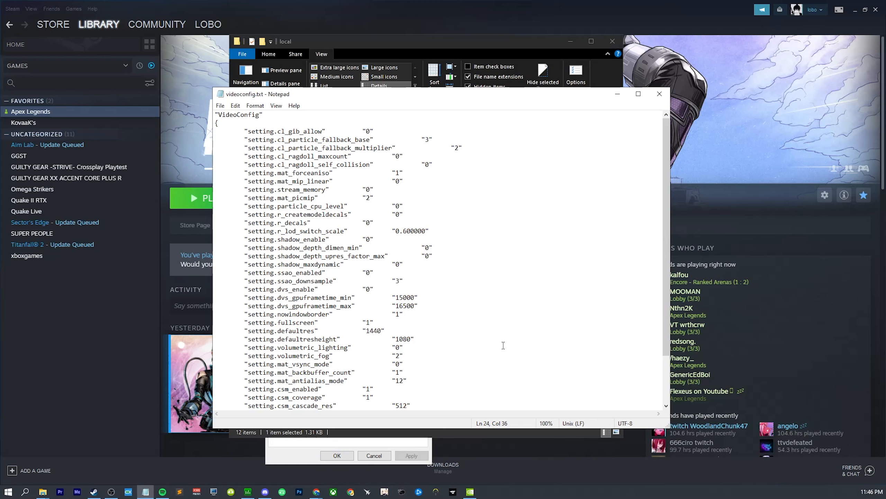
- Check fullscreen 1 and default resolution 1440 by 1080 in videoconfig.txt and save it
{"action": "scroll", "scroll_direction": "down", "scroll_amount": 3}
{"action": "type", "text": "0"}
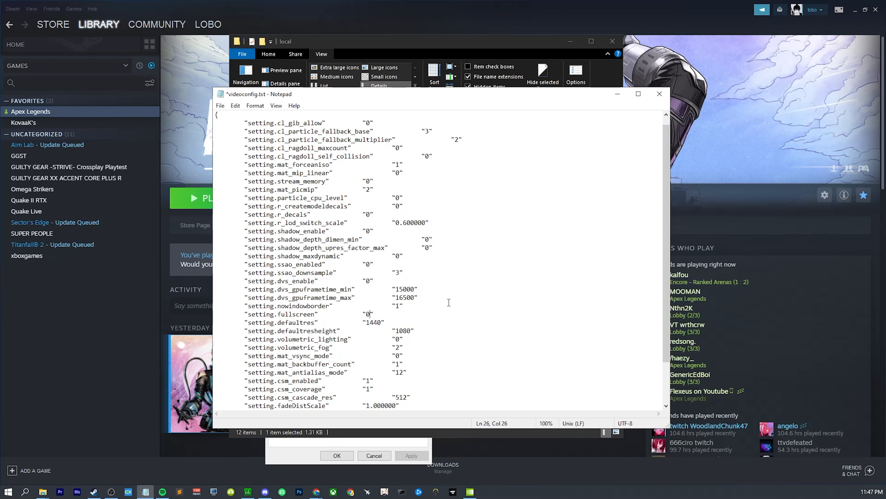
{"action": "key", "text": "Backspace"}
{"action": "type", "text": "1"}
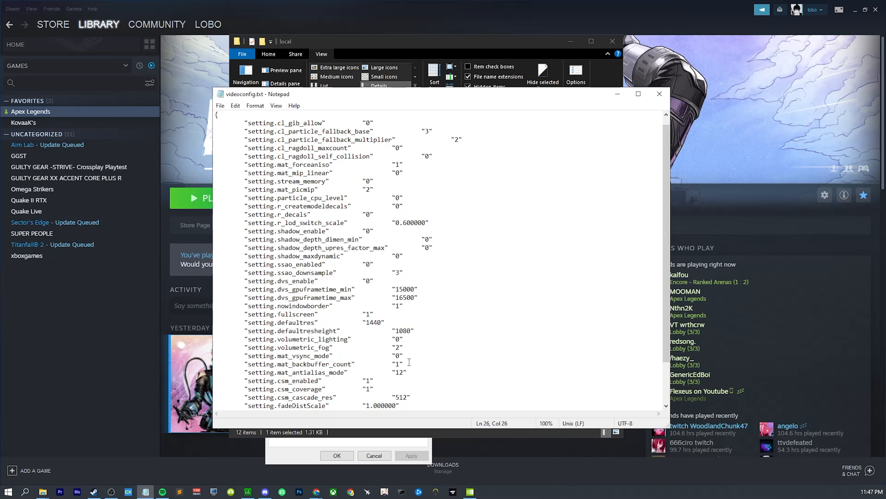
{"action": "scroll", "scroll_direction": "down", "scroll_amount": 3}
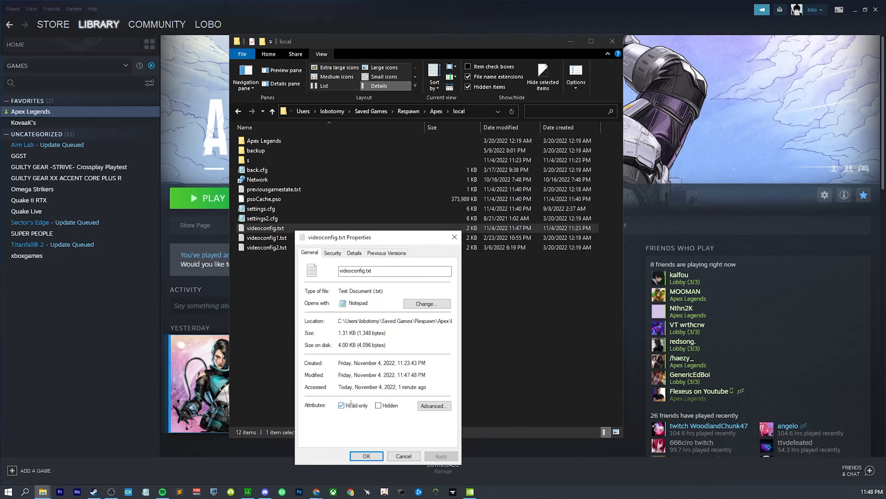
- Confirm videoconfig.txt as read-only in its Properties
{"action": "left_click", "coordinate": [341, 405]}
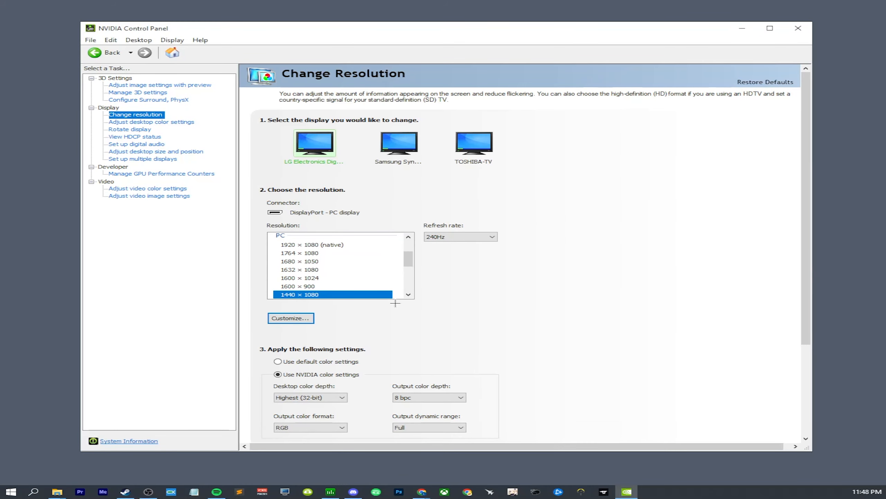
{"action": "mouse_move", "coordinate": [168, 318]}
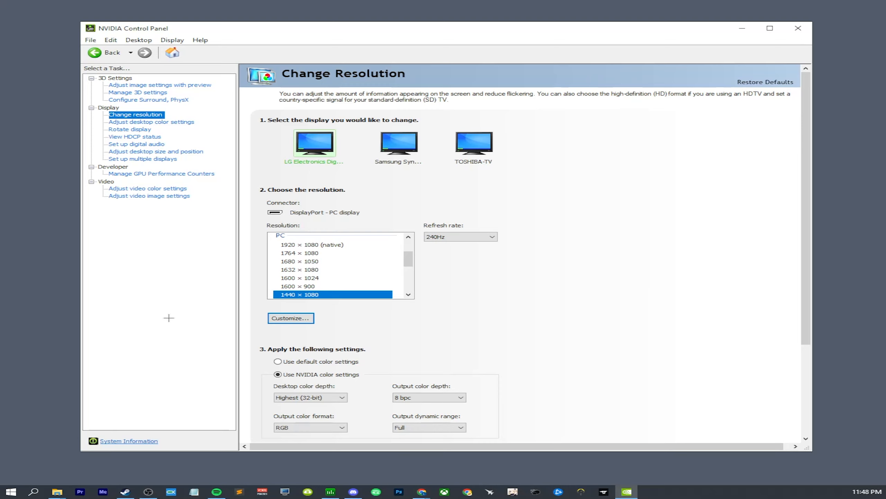
{"action": "mouse_move", "coordinate": [244, 258]}
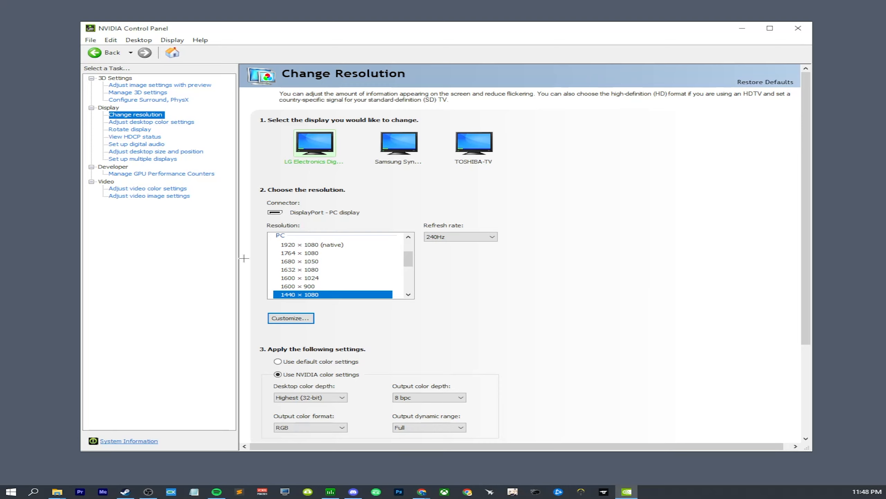
- Switch the monitor back to native 1920 × 1080 and move on to HotKey Resolution Changer
{"action": "left_click", "coordinate": [314, 244]}
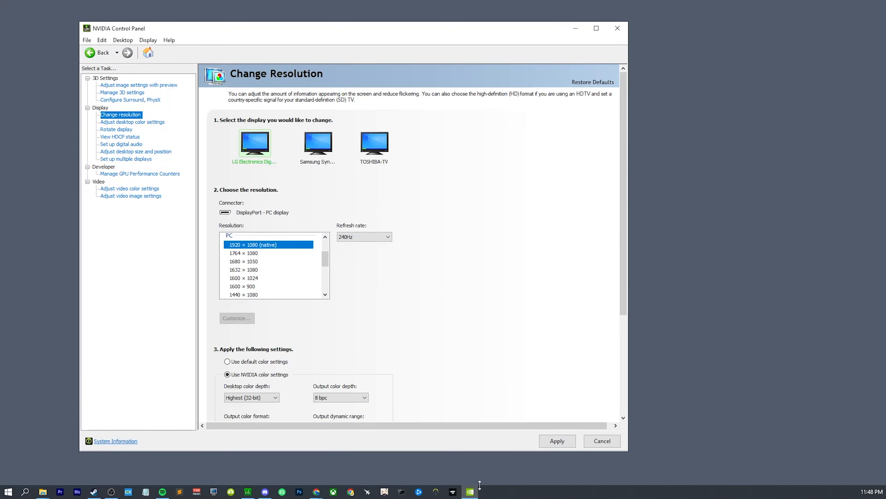
{"action": "left_click", "coordinate": [470, 491]}
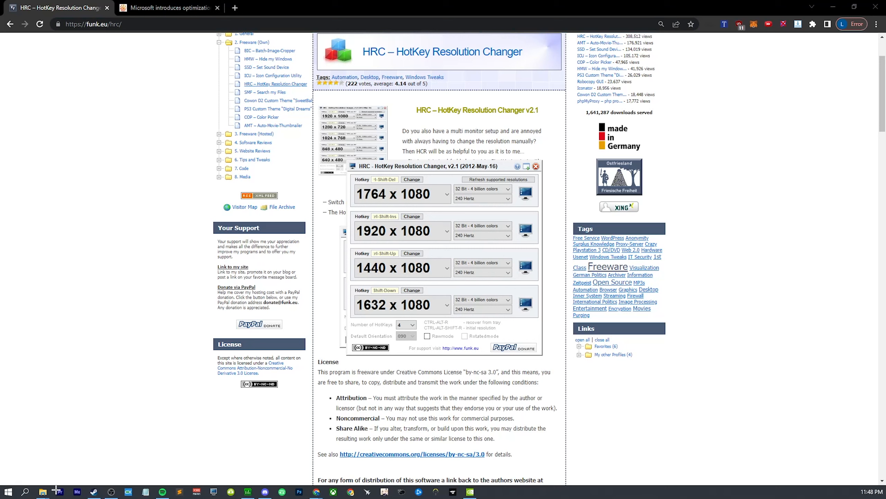
- Start changing the first hotkey and expand its resolution list to pick 1764 × 1080
{"action": "left_click", "coordinate": [481, 198]}
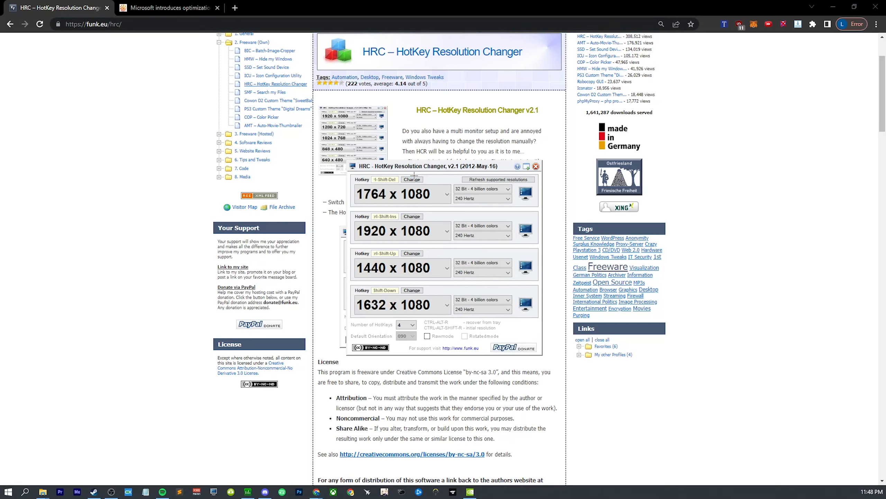
{"action": "left_click", "coordinate": [412, 180]}
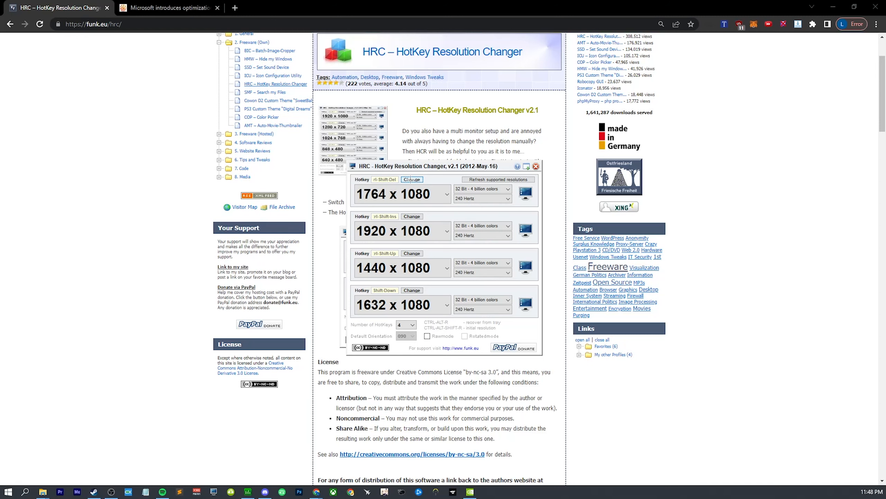
{"action": "left_click", "coordinate": [402, 194]}
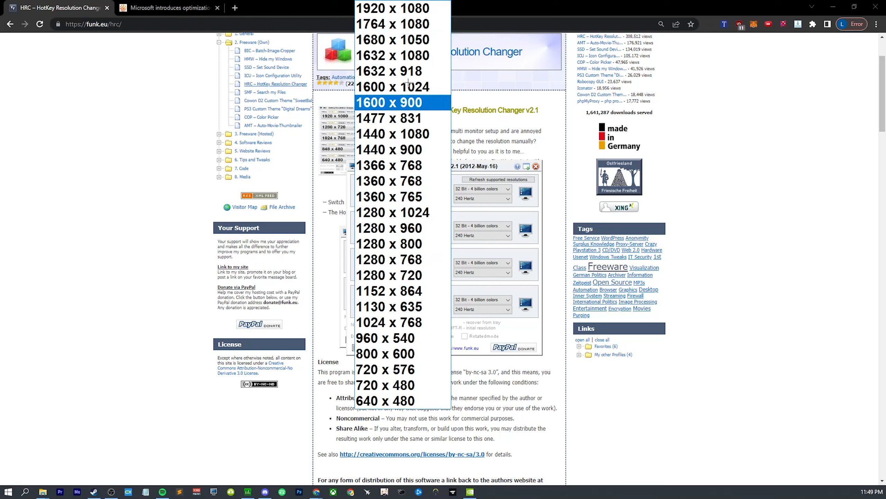
{"action": "mouse_move", "coordinate": [401, 24]}
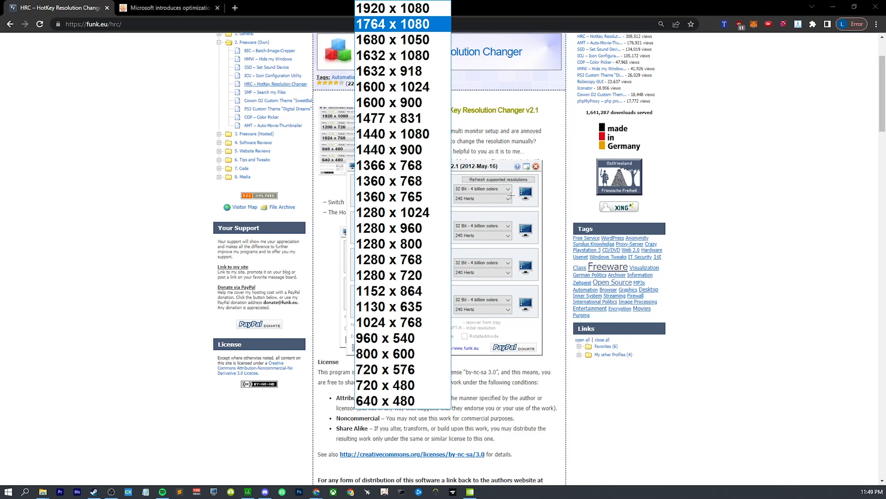
{"action": "mouse_move", "coordinate": [403, 71]}
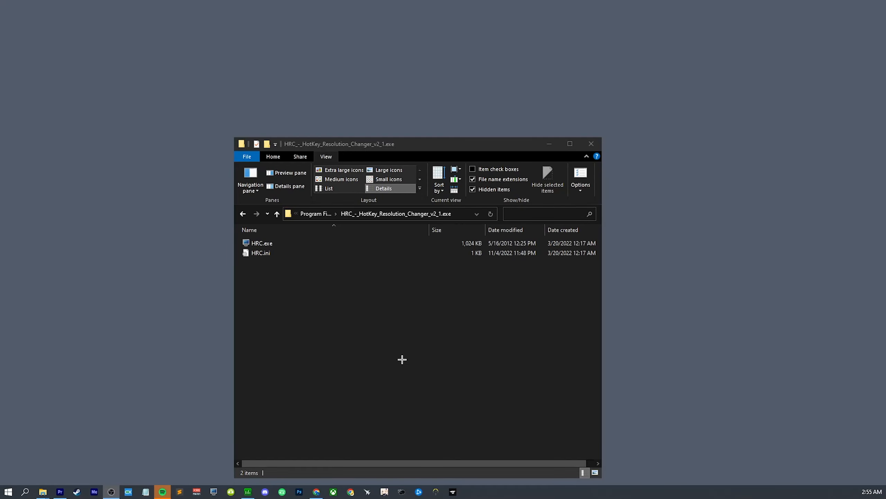
{"action": "mouse_move", "coordinate": [338, 220]}
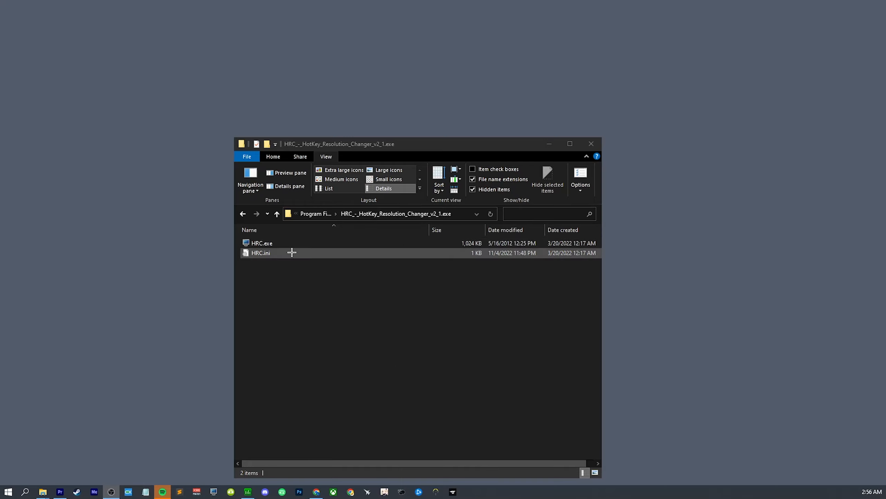
- Activate the HRC folder window and bring up the Run prompt with Win+R
{"action": "left_click", "coordinate": [309, 289]}
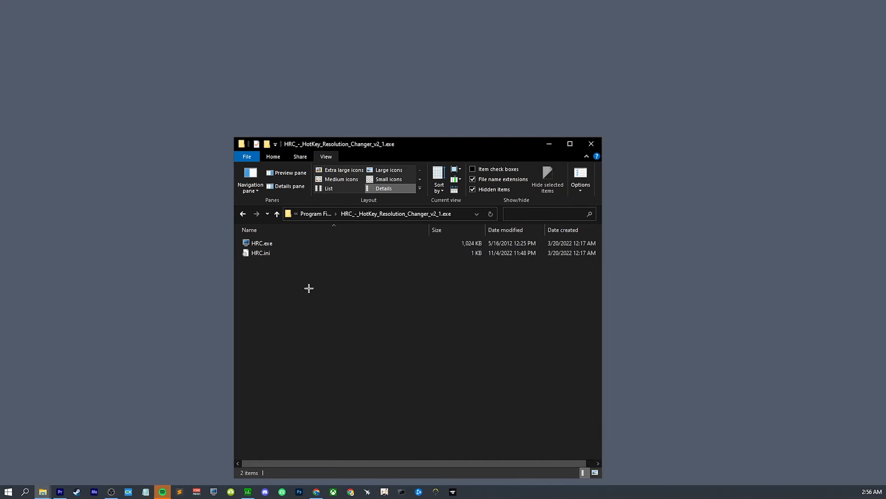
{"action": "mouse_move", "coordinate": [305, 293]}
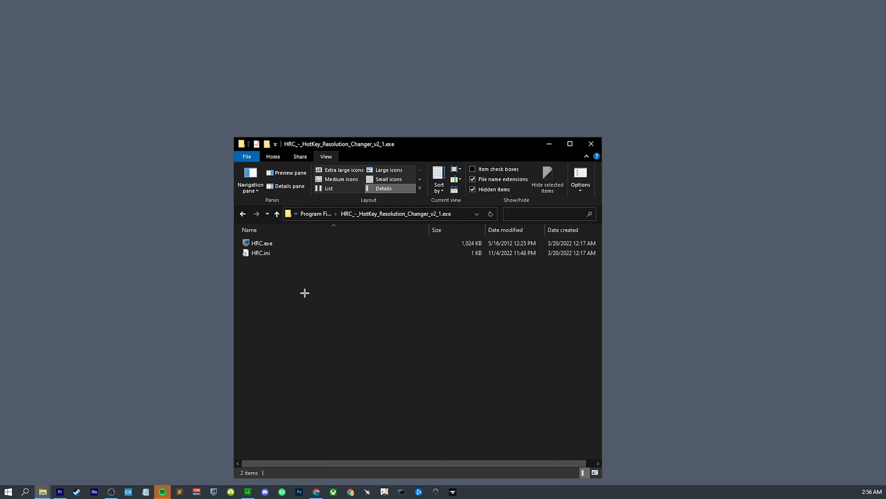
{"action": "key", "text": "Win+r"}
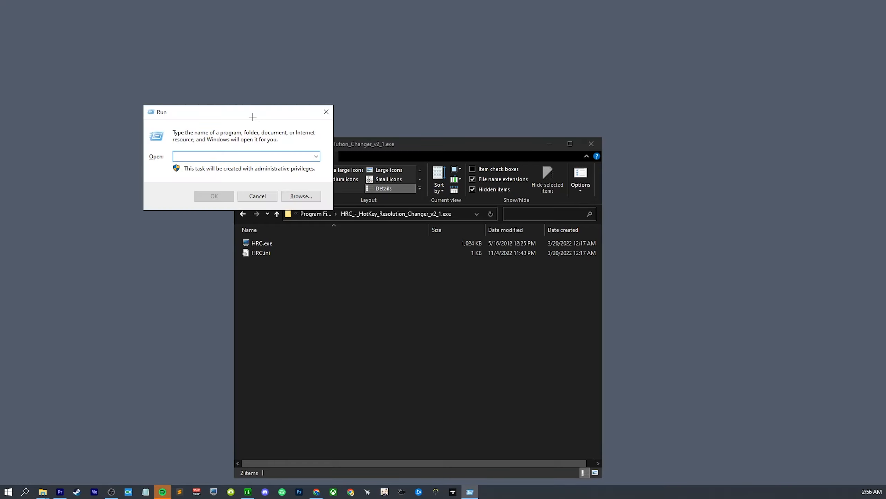
- Reach the Startup folder via shell:startup and create a shortcut to HRC.exe
{"action": "type", "text": "shel"}
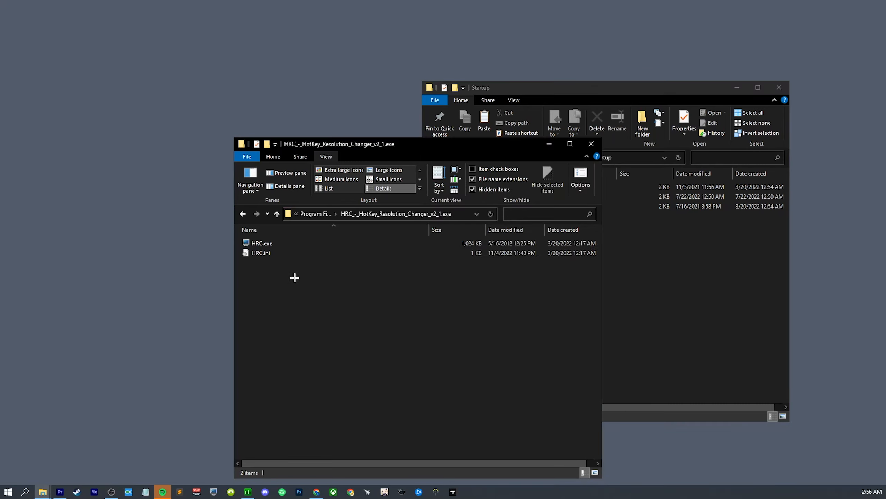
{"action": "right_click", "coordinate": [262, 242]}
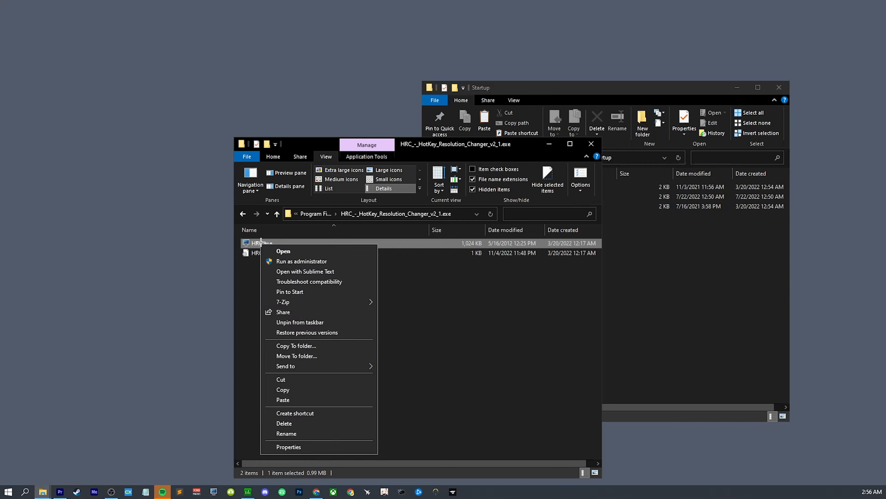
{"action": "mouse_move", "coordinate": [295, 413]}
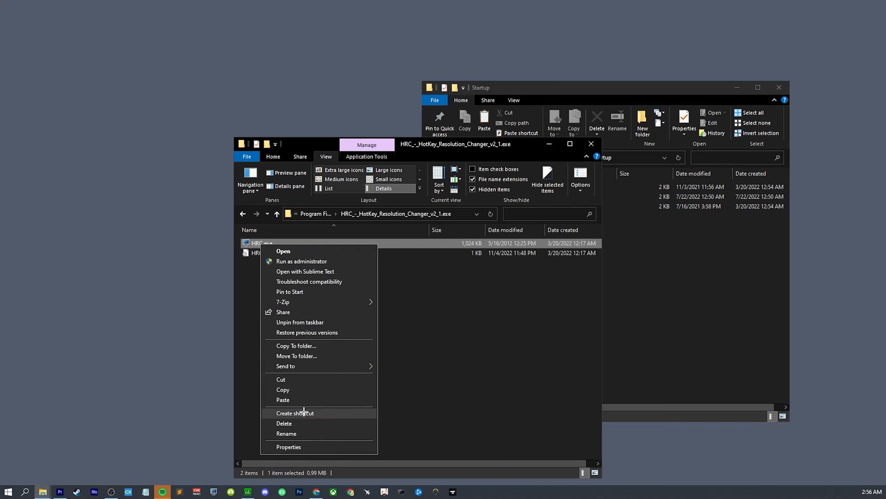
{"action": "left_click", "coordinate": [295, 412]}
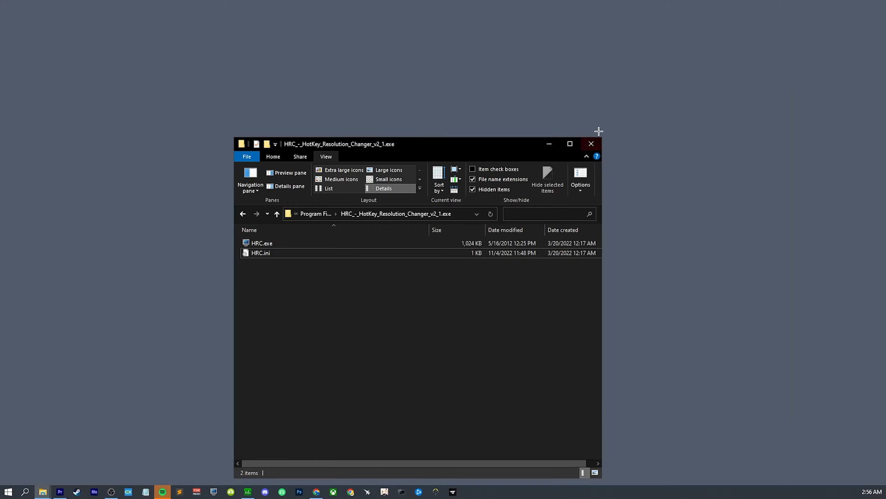
{"action": "mouse_move", "coordinate": [591, 144]}
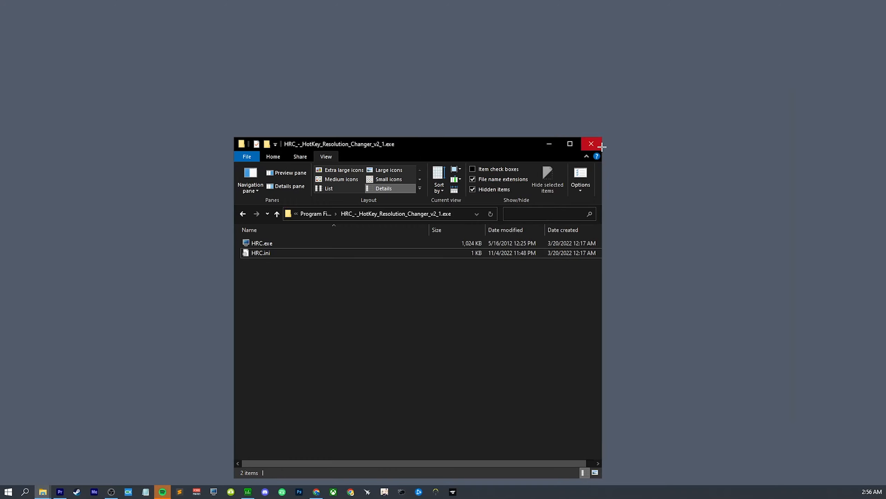
{"action": "mouse_move", "coordinate": [648, 159]}
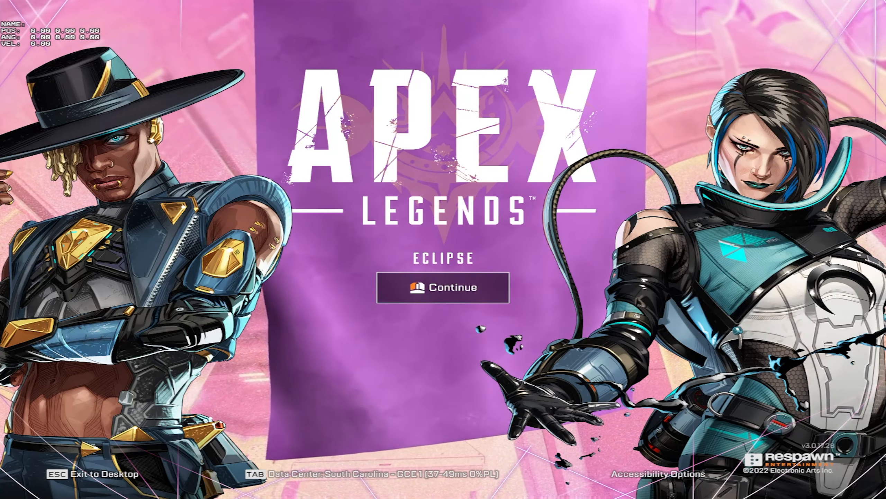
- Continue from the Apex Legends title screen into the lobby
{"action": "left_click", "coordinate": [443, 287]}
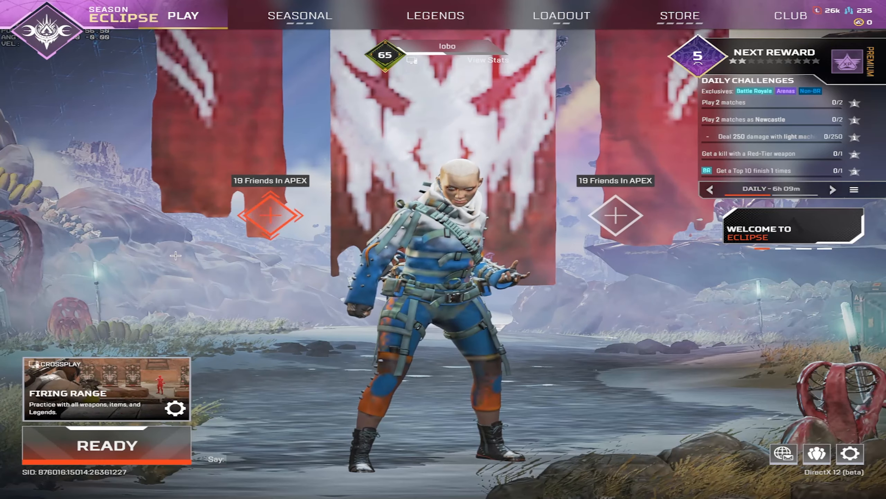
- Ready up for the Firing Range, dismiss the menu and load into the practice map
{"action": "left_click", "coordinate": [106, 445]}
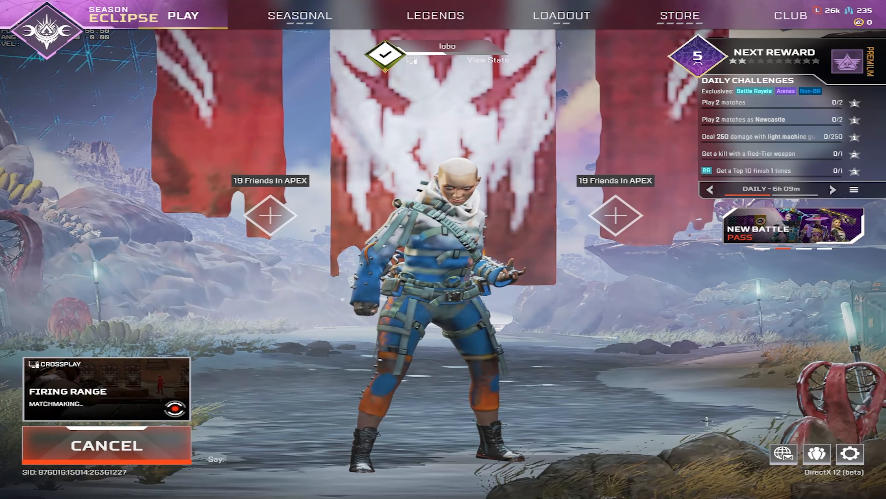
{"action": "key", "text": "Escape"}
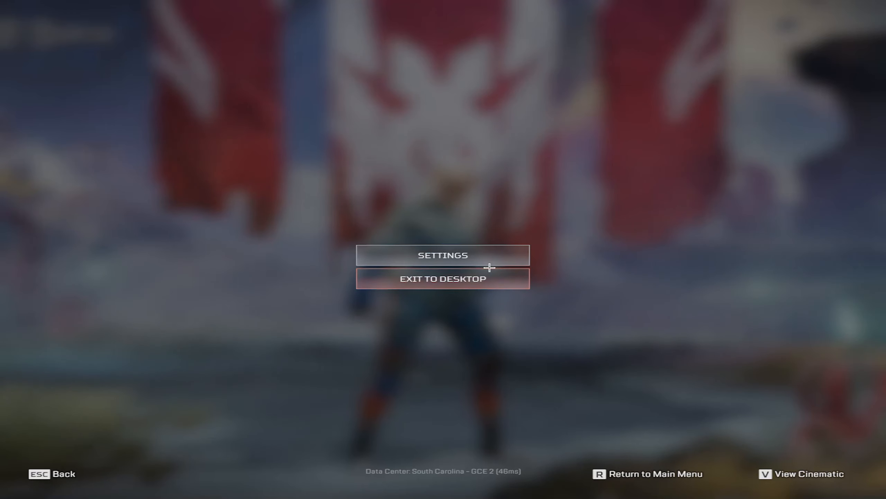
{"action": "left_click", "coordinate": [443, 255]}
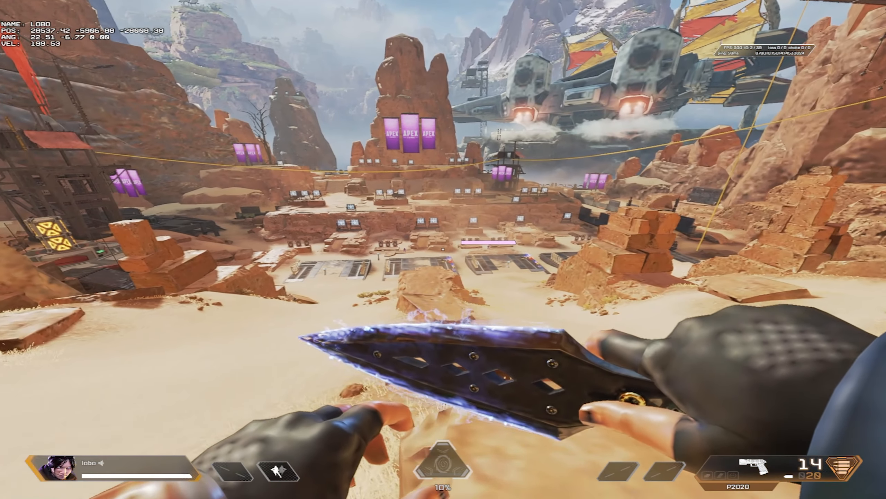
- Bring up the legend picker in the Firing Range and select Catalyst
{"action": "key", "text": "tab"}
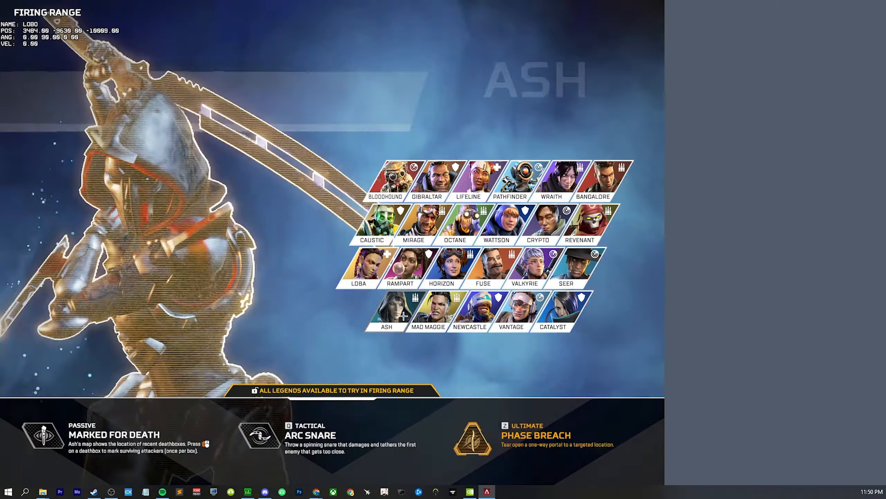
{"action": "left_click", "coordinate": [553, 310]}
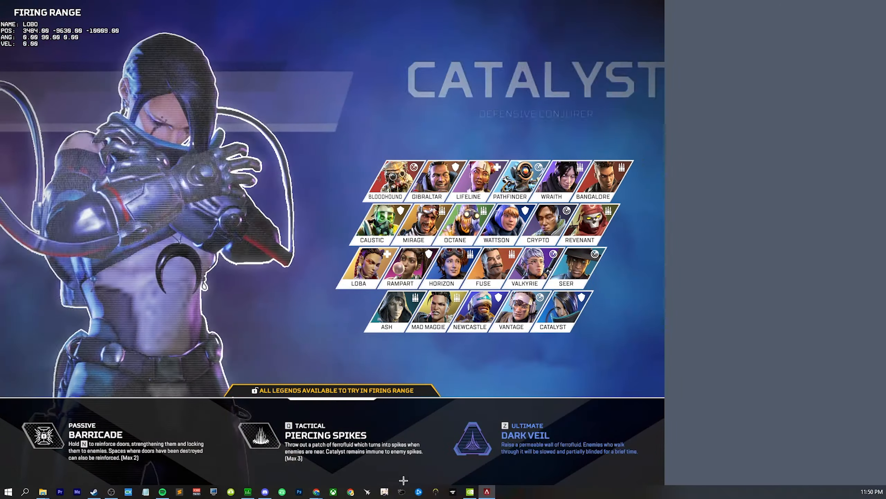